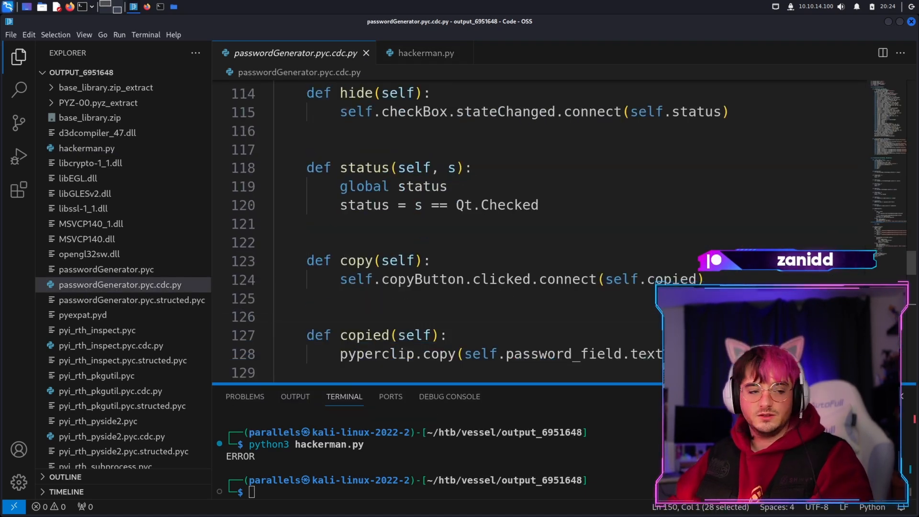
Delete the PySide2 and pyperclip import lines from hackerman.py and rerun it with python3.
{"action": "scroll", "scroll_direction": "down", "scroll_amount": 3}
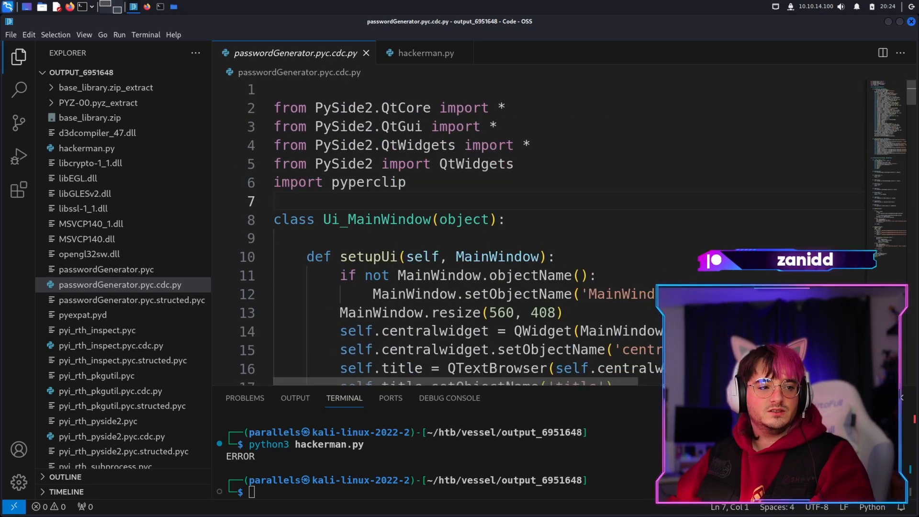
{"action": "left_click_drag", "start_coordinate": [274, 107], "coordinate": [406, 183]}
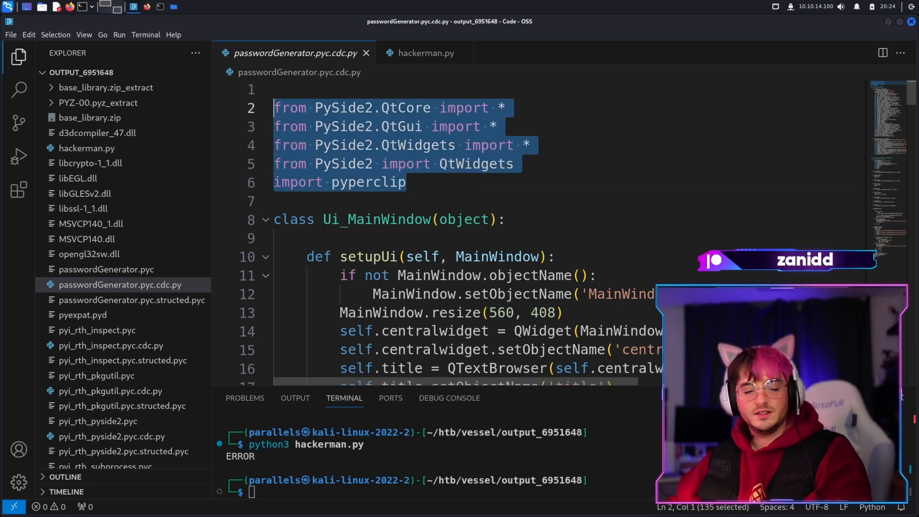
{"action": "left_click", "coordinate": [425, 53]}
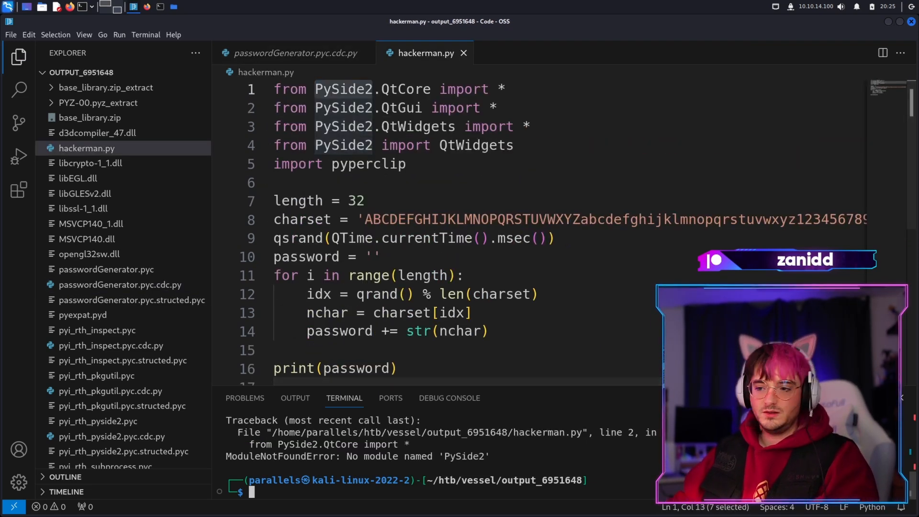
{"action": "type", "text": "python3 hackerman.py"}
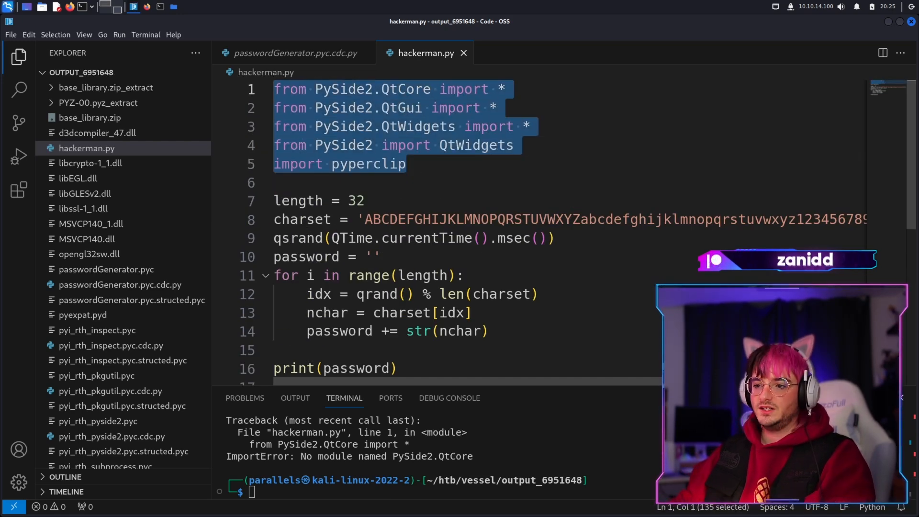
{"action": "key", "text": "Delete"}
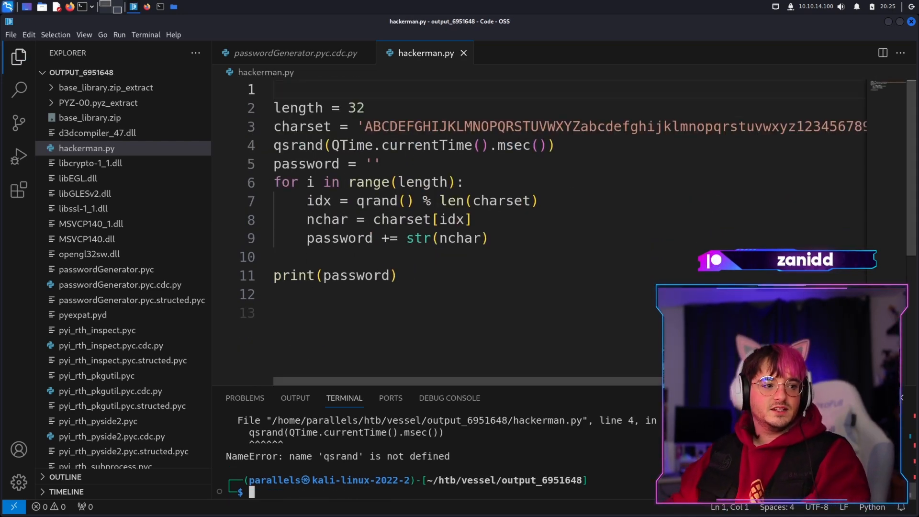
Return to passwordGenerator.pyc.cdc.py and scroll through its functions.
{"action": "left_click", "coordinate": [291, 52]}
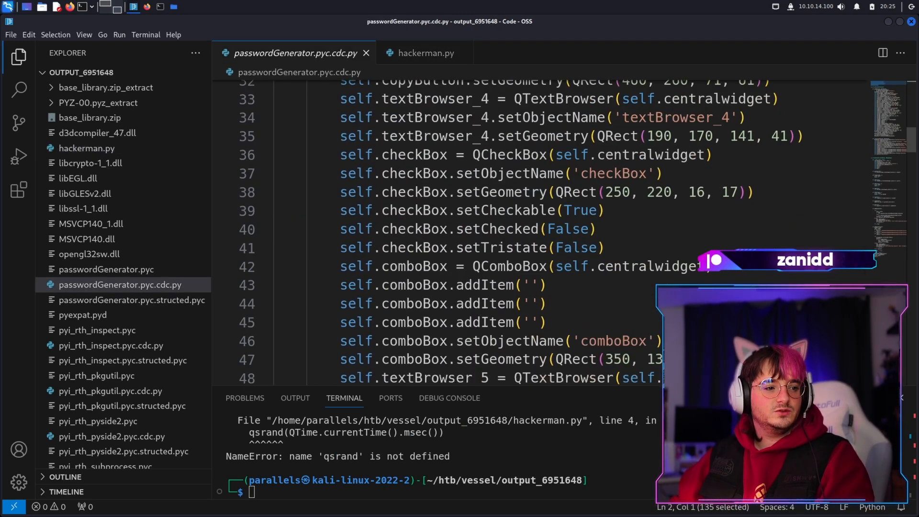
{"action": "scroll", "scroll_direction": "down", "scroll_amount": 3}
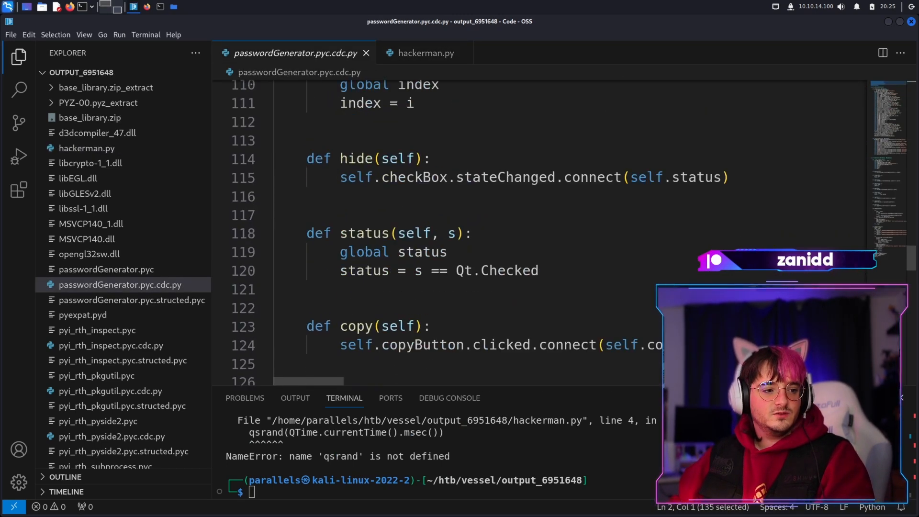
{"action": "scroll", "scroll_direction": "down", "scroll_amount": 3}
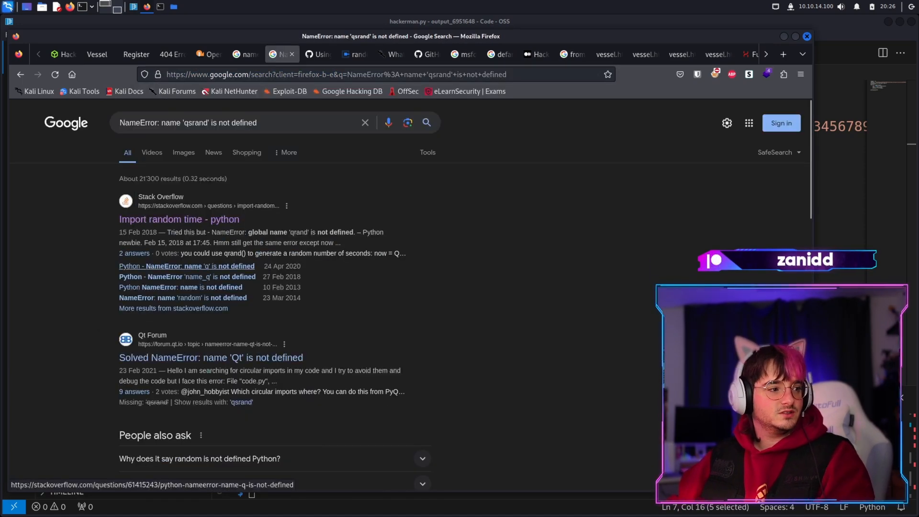
Read the Stack Overflow answer on the undefined name and try the PyQt5 import fix.
{"action": "left_click", "coordinate": [180, 219]}
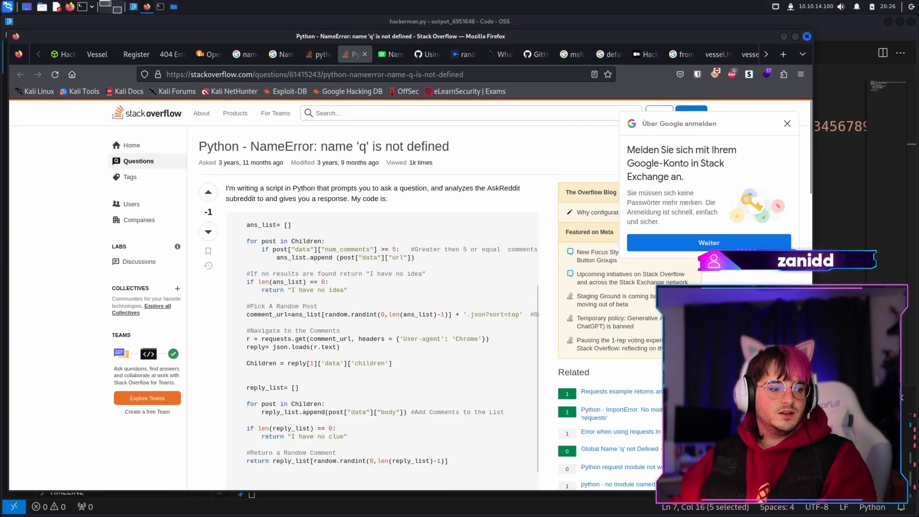
{"action": "scroll", "scroll_direction": "down", "scroll_amount": 3}
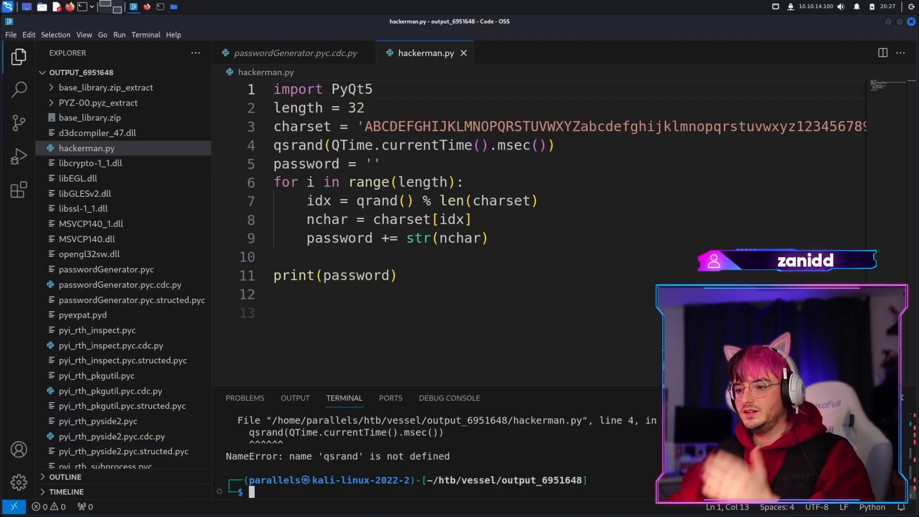
{"action": "double_click", "coordinate": [350, 89]}
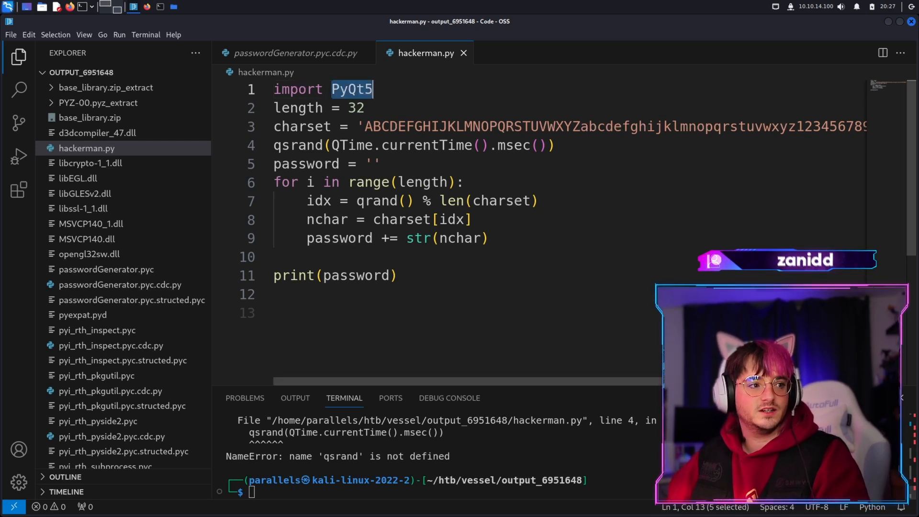
{"action": "key", "text": "Delete"}
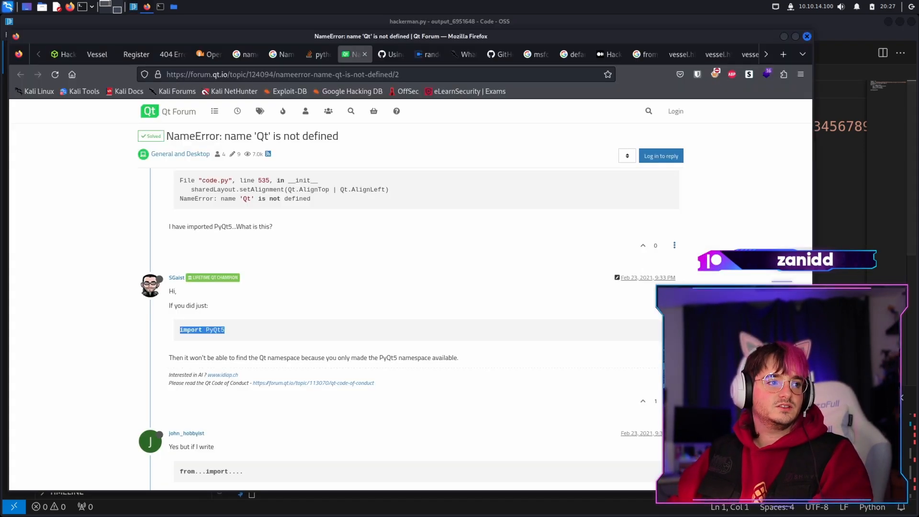
{"action": "type", "text": "python3 dow"}
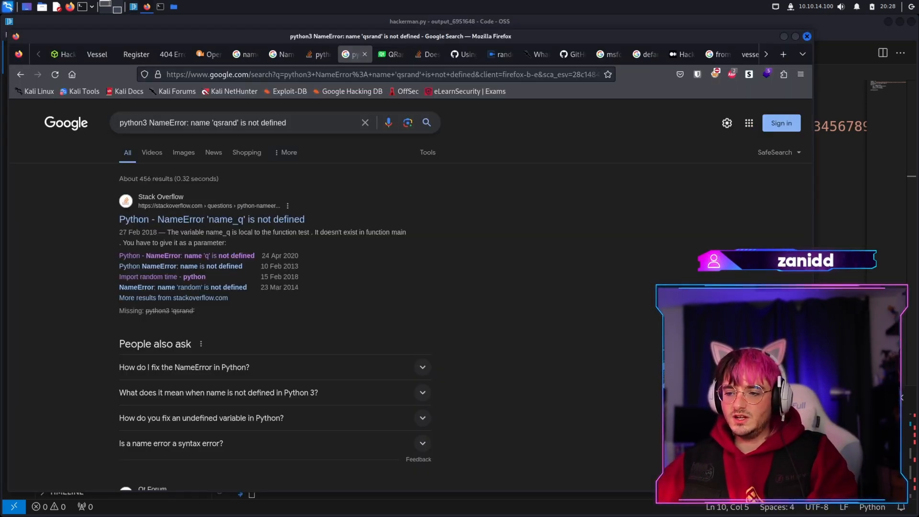
{"action": "scroll", "scroll_direction": "down", "scroll_amount": 3}
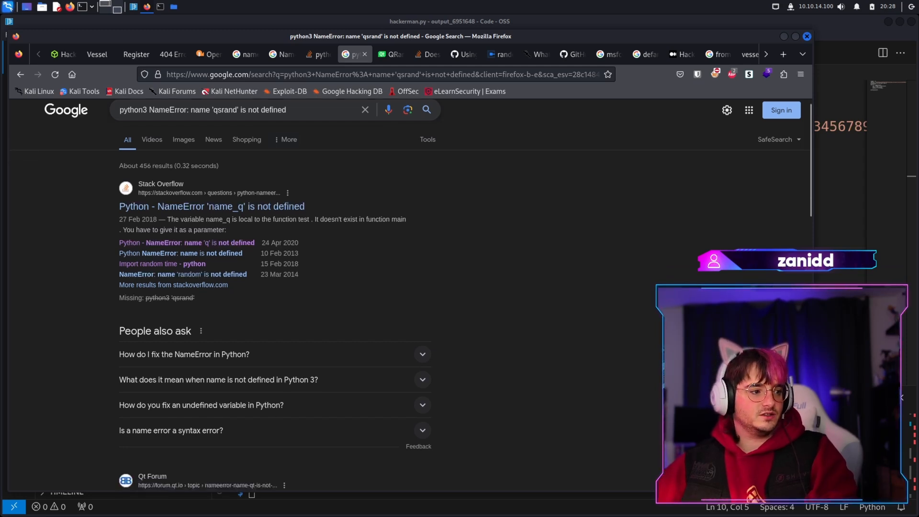
{"action": "scroll", "scroll_direction": "down", "scroll_amount": 3}
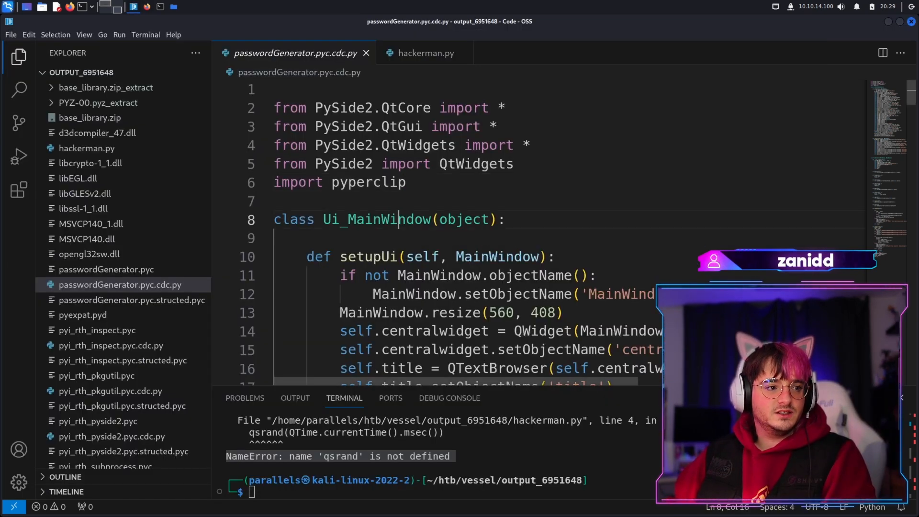
Add print(QTime.currentTime().msec()) above qsrand in hackerman.py and rerun the script.
{"action": "scroll", "scroll_direction": "down", "scroll_amount": 3}
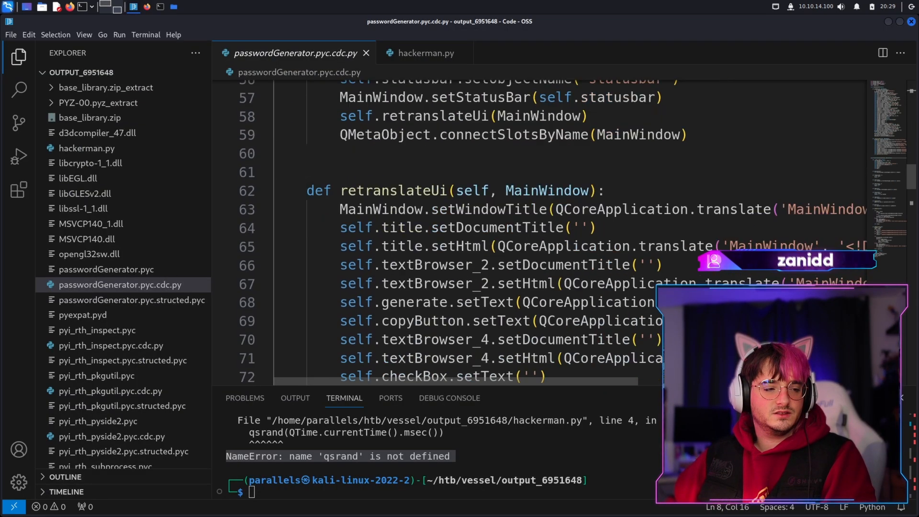
{"action": "scroll", "scroll_direction": "down", "scroll_amount": 3}
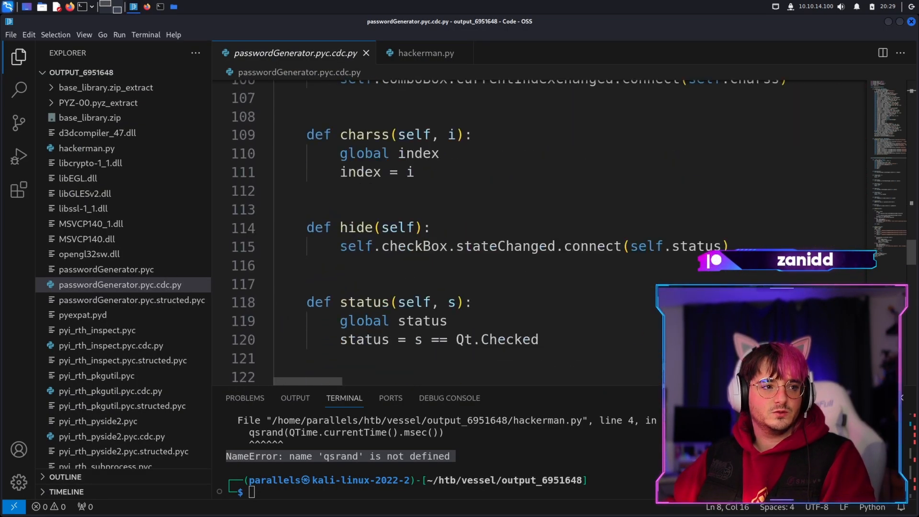
{"action": "left_click", "coordinate": [424, 53]}
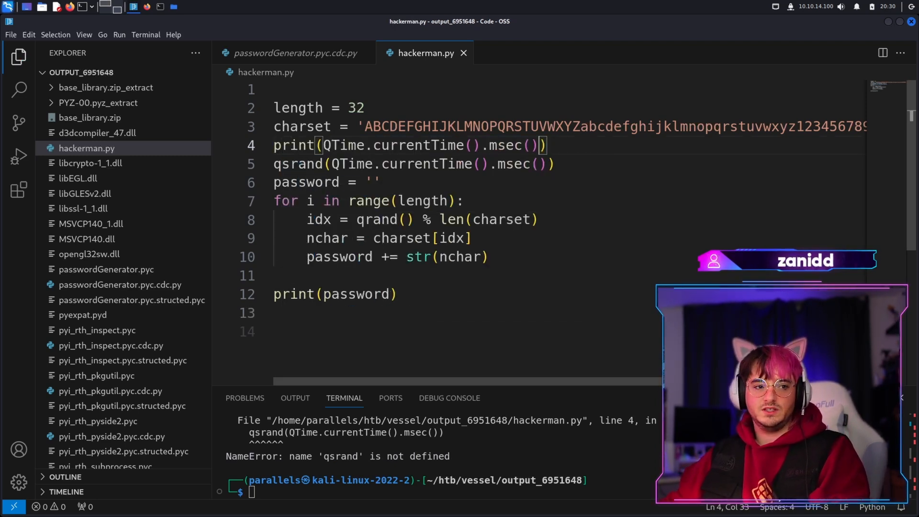
{"action": "type", "text": "python3 hackerman.py"}
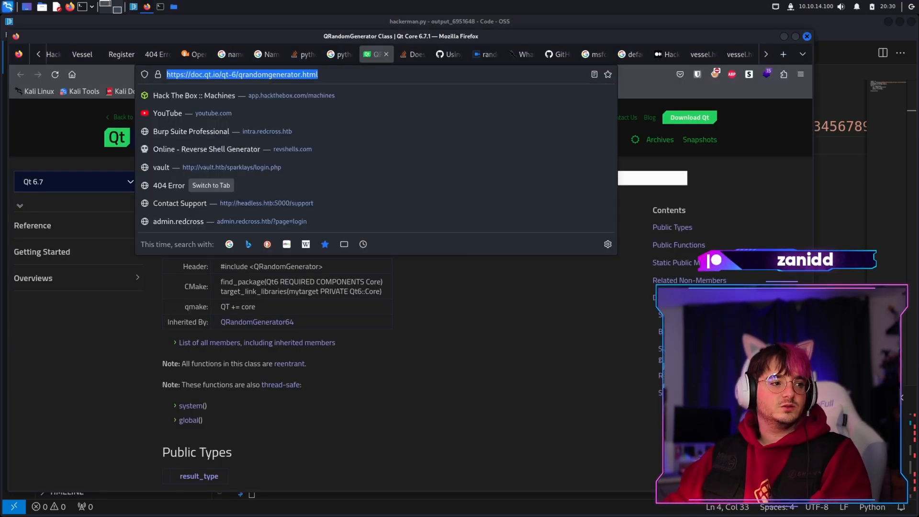
Google "python NameError: name 'QTime' is not defined", then rerun it with QTime quoted.
{"action": "type", "text": "python NameError: name 'QTime' is not defined"}
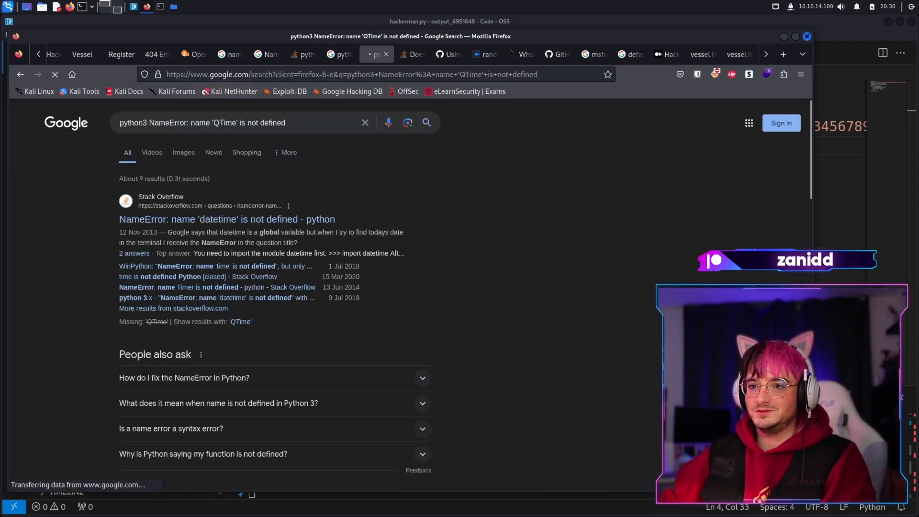
{"action": "left_click", "coordinate": [235, 123]}
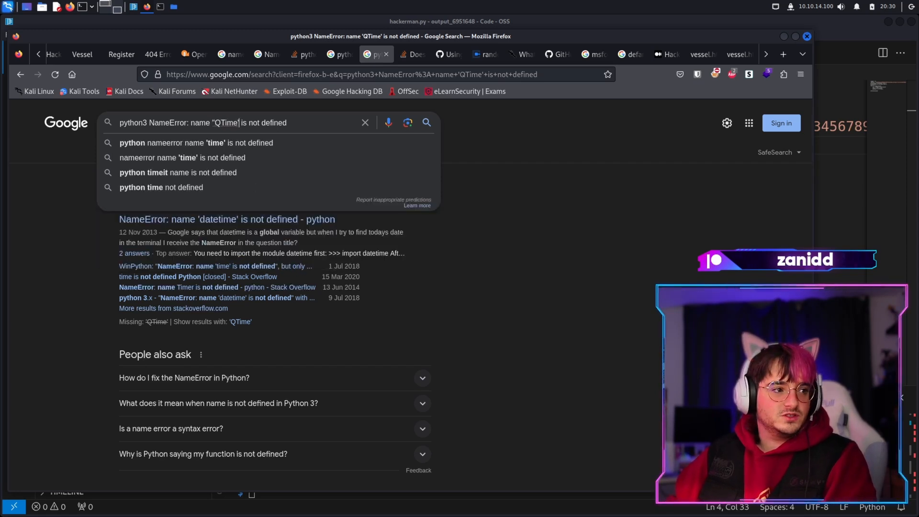
{"action": "key", "text": "Return"}
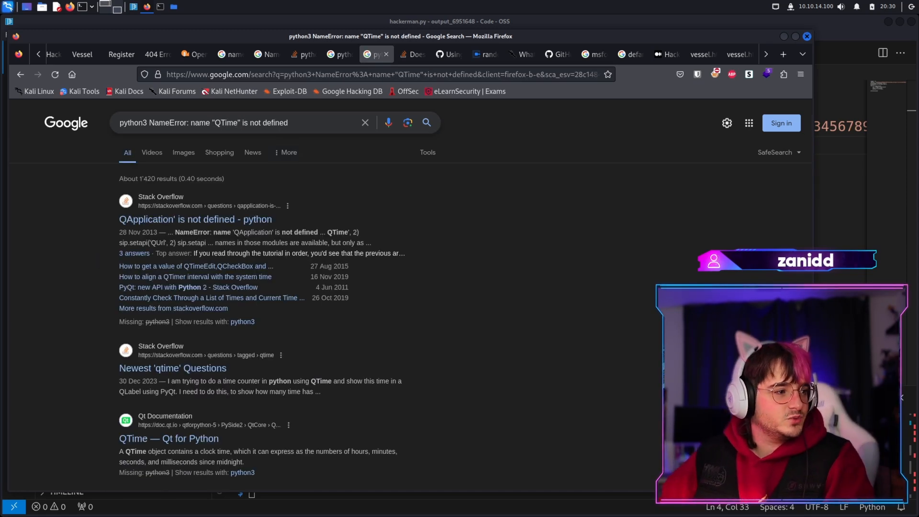
{"action": "left_click", "coordinate": [240, 123]}
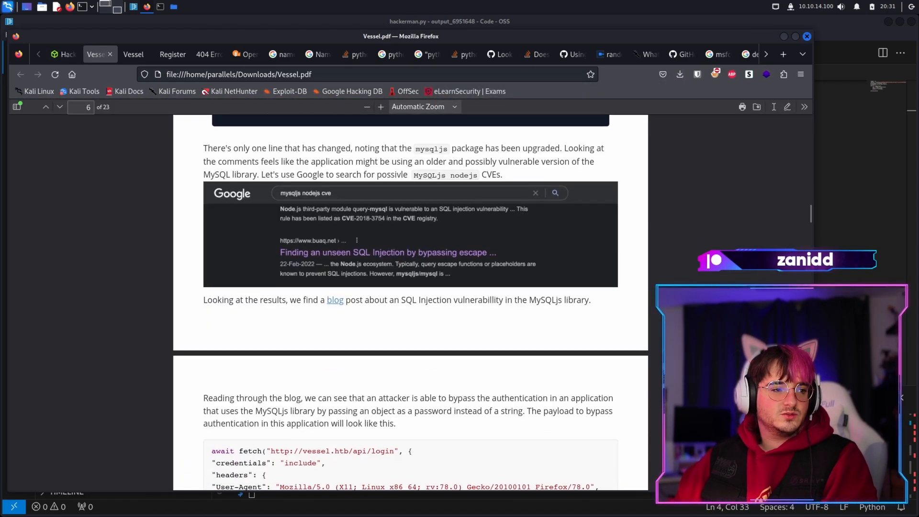
Scroll Vessel.pdf from the MySQLjs injection page to the Open Web Analytics setup.
{"action": "scroll", "scroll_direction": "down", "scroll_amount": 3}
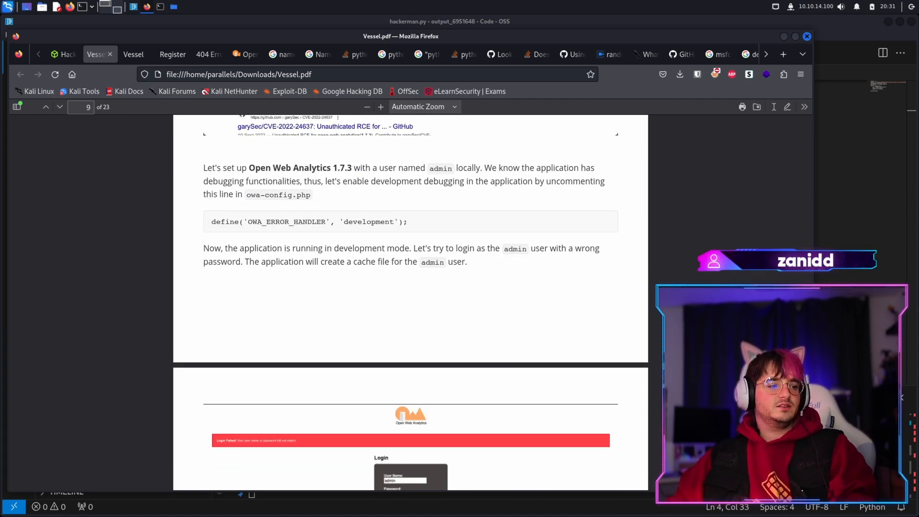
{"action": "scroll", "scroll_direction": "down", "scroll_amount": 3}
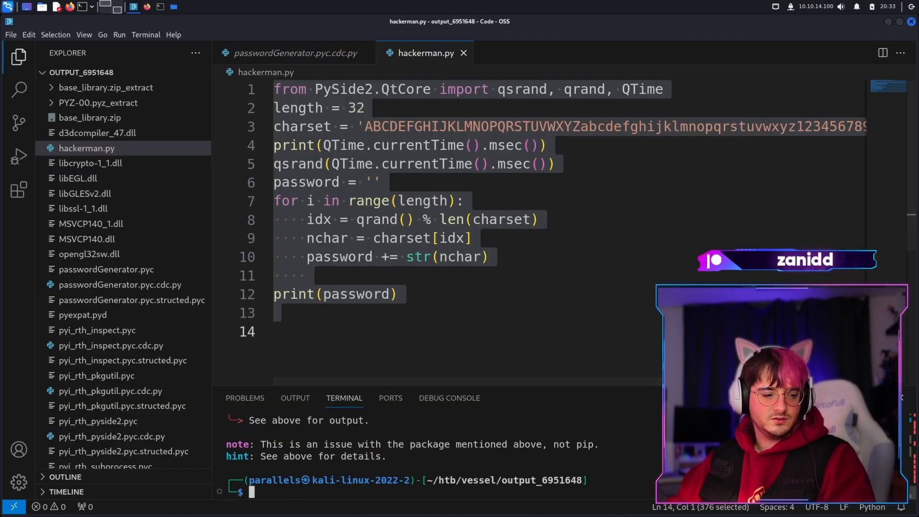
Try pip3 install pyside with and without sudo, then select PySide2.QtCore in line 1.
{"action": "type", "text": "sudo !!"}
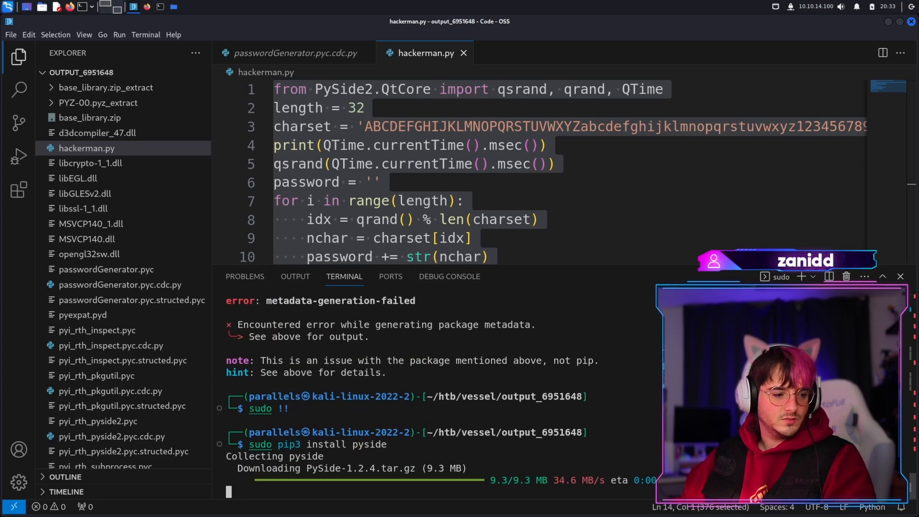
{"action": "type", "text": "pip3 install pyside"}
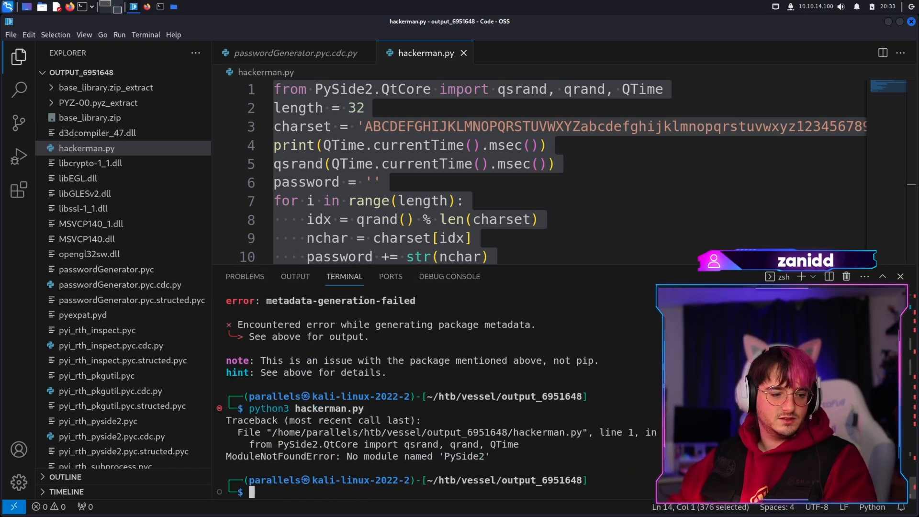
{"action": "type", "text": "sudo pip3 install pyside2"}
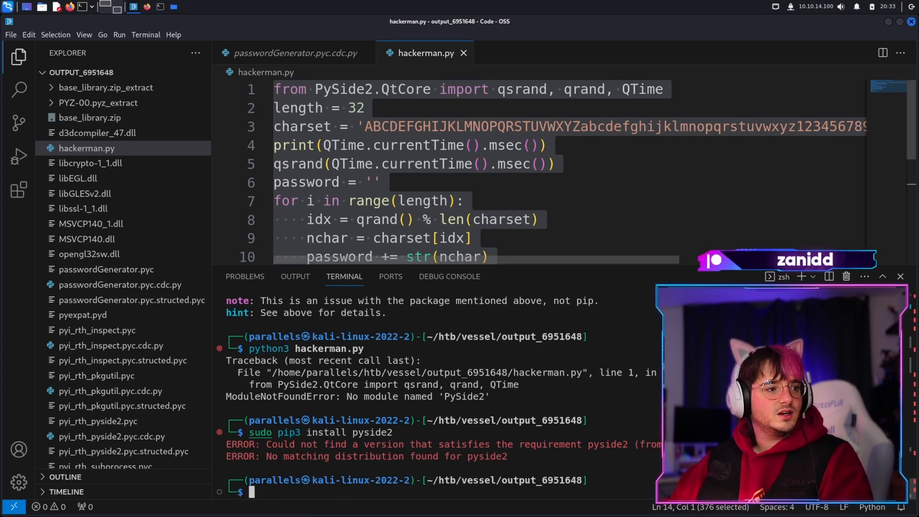
{"action": "double_click", "coordinate": [405, 89]}
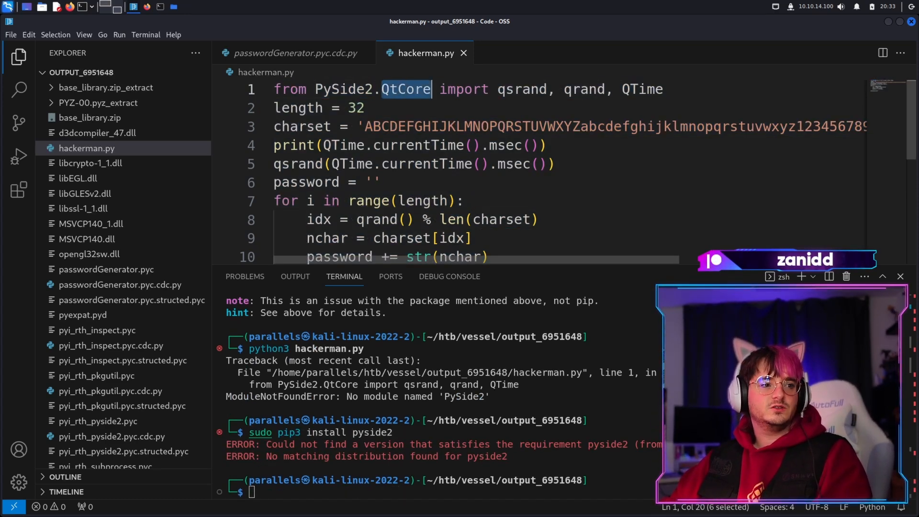
{"action": "left_click_drag", "start_coordinate": [431, 89], "coordinate": [315, 89]}
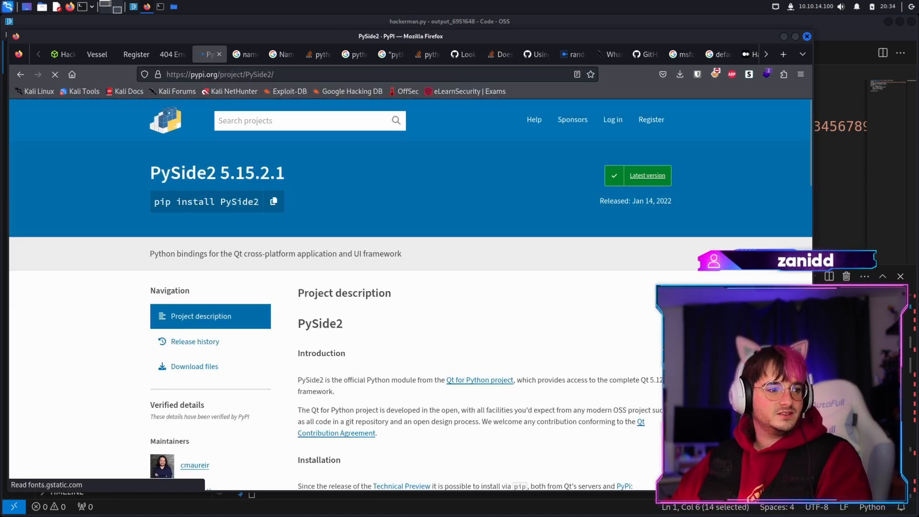
Retry pip install PySide2 in the editor terminal, then run sudo apt upgrade -y.
{"action": "left_click", "coordinate": [273, 201]}
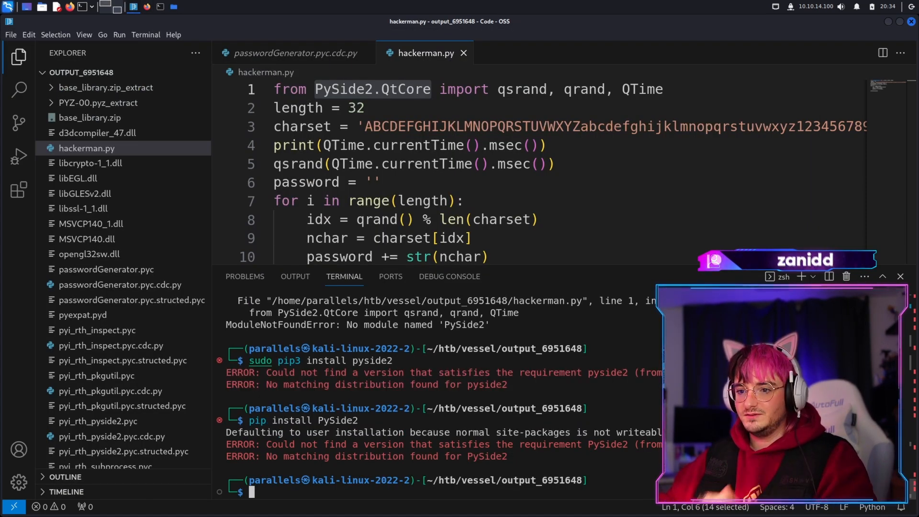
{"action": "type", "text": "pip install PySide2"}
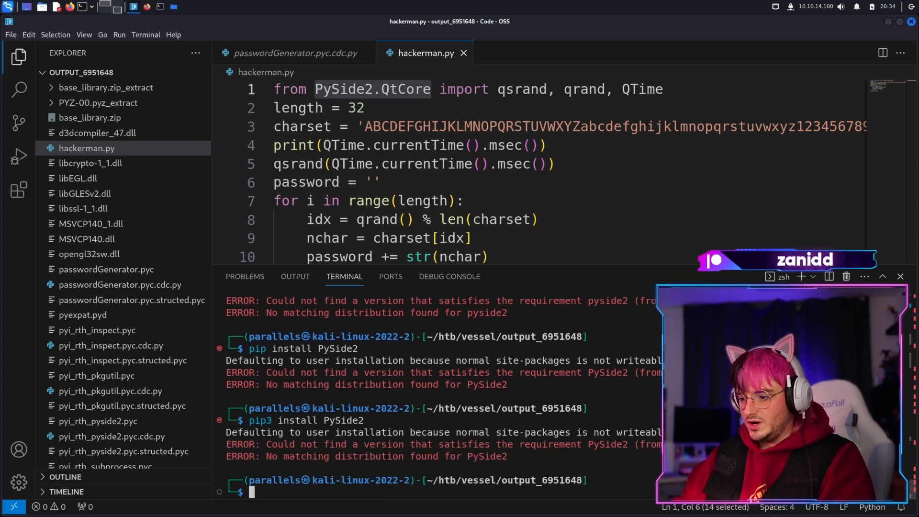
{"action": "type", "text": "sudo apt upgrade -y"}
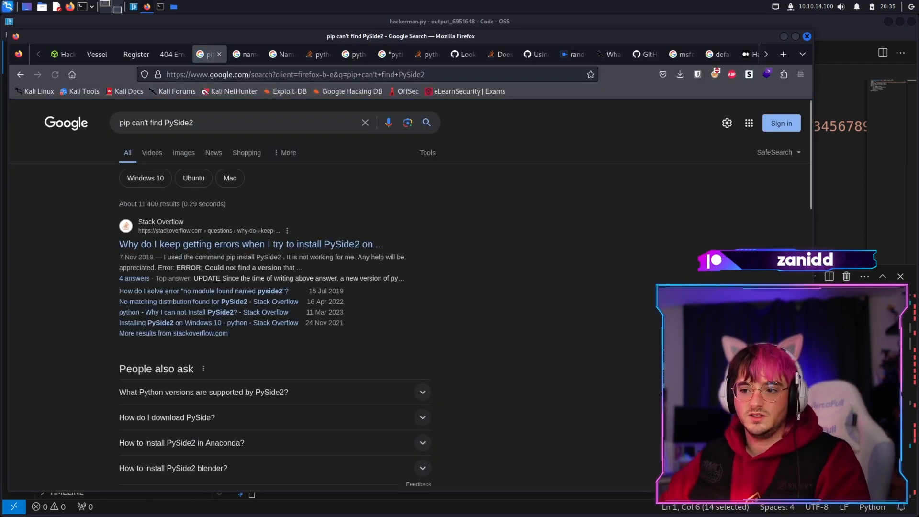
Read the Stack Overflow answers on PySide2 install errors, then switch to the HTB Viewer.
{"action": "left_click", "coordinate": [250, 244]}
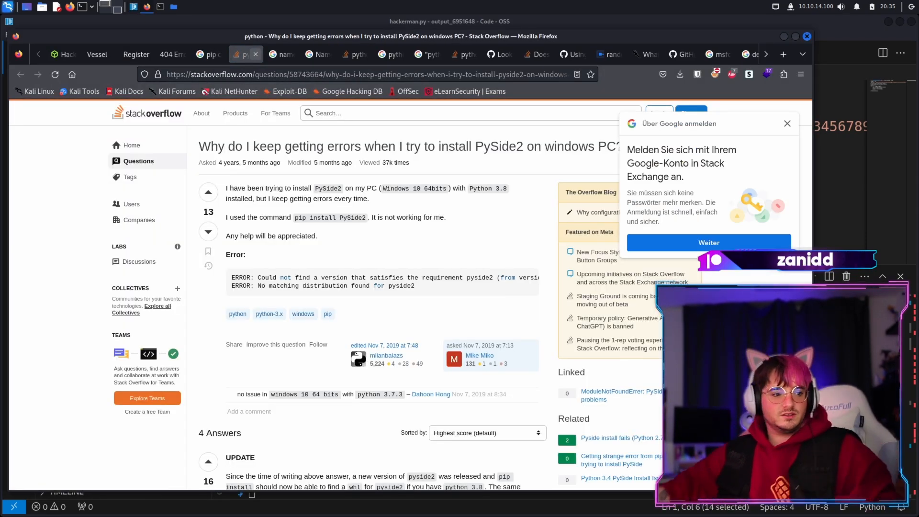
{"action": "scroll", "scroll_direction": "down", "scroll_amount": 3}
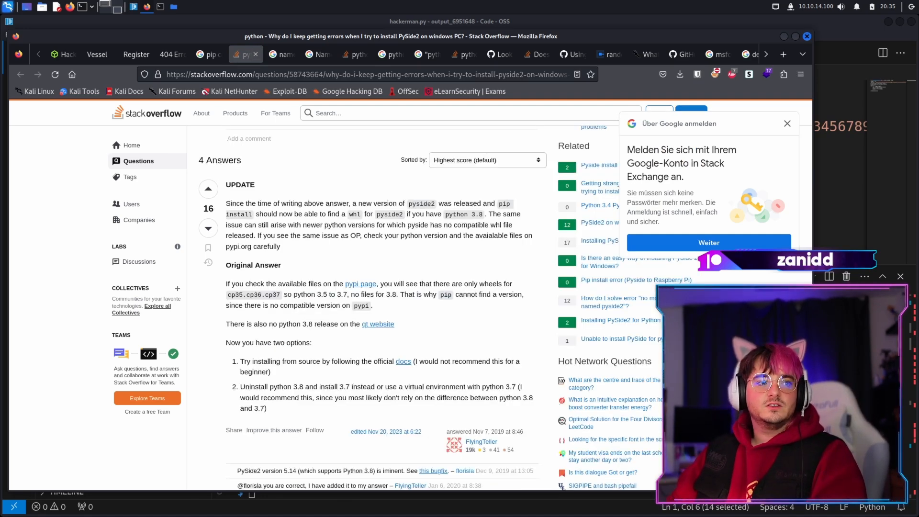
{"action": "left_click", "coordinate": [317, 54]}
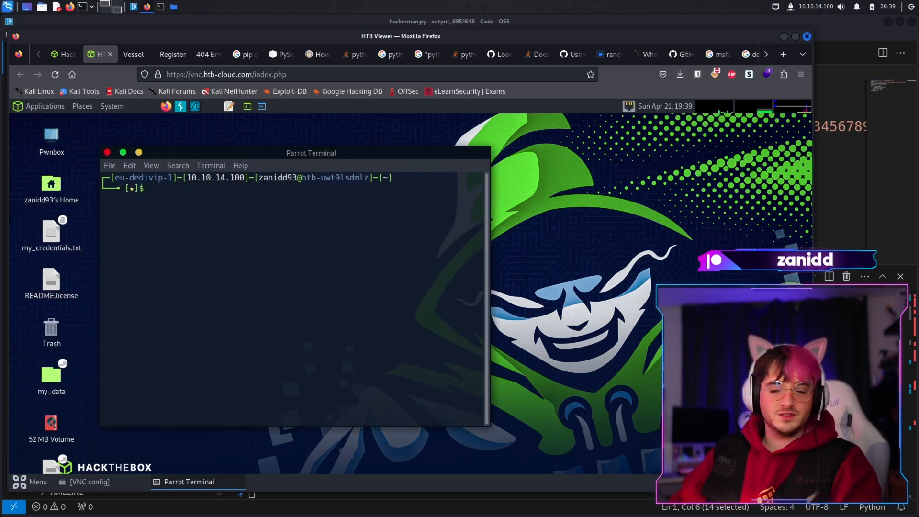
Check python3 on the Pwnbox, review PySide2 download files on PyPI, and open Applications.
{"action": "type", "text": "python3.7"}
{"action": "type", "text": "python3 --version"}
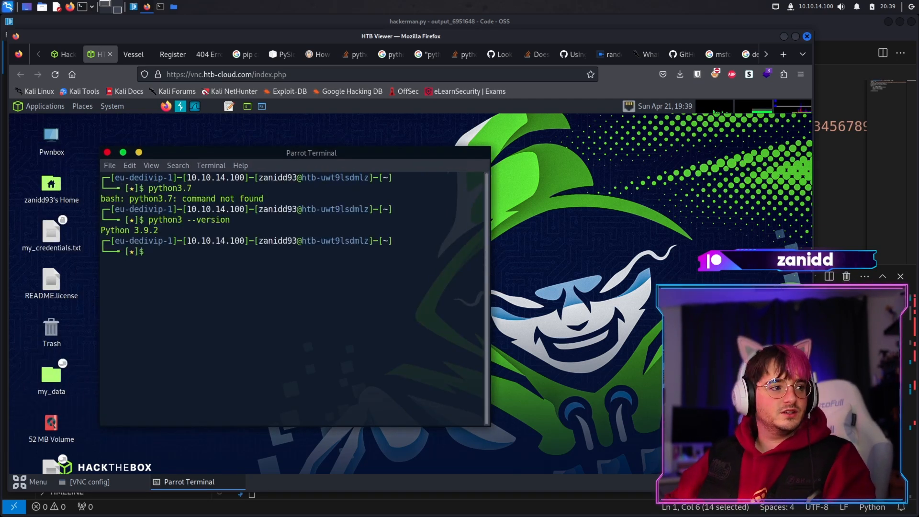
{"action": "left_click", "coordinate": [167, 54]}
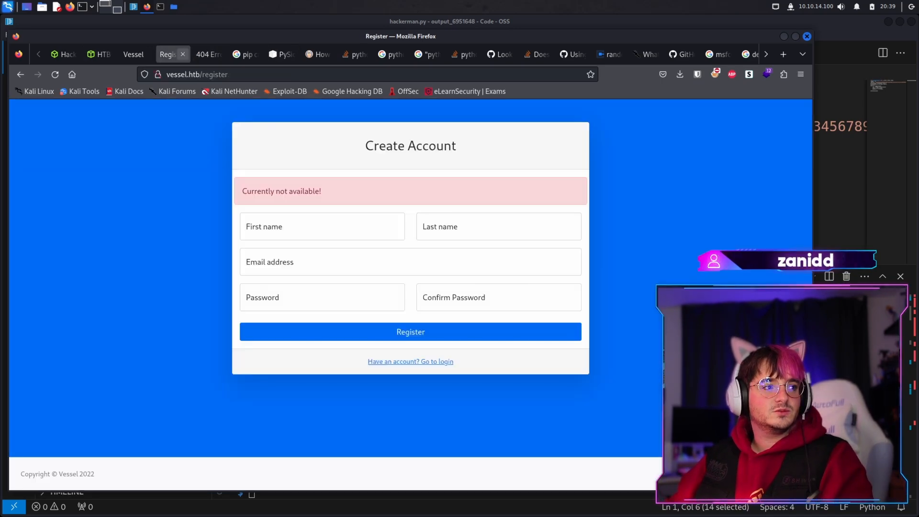
{"action": "left_click", "coordinate": [205, 54]}
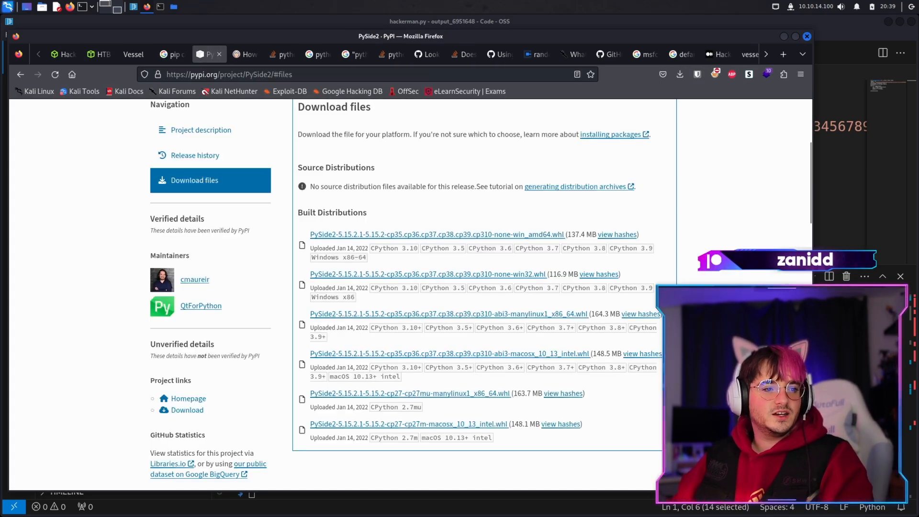
{"action": "left_click", "coordinate": [99, 54]}
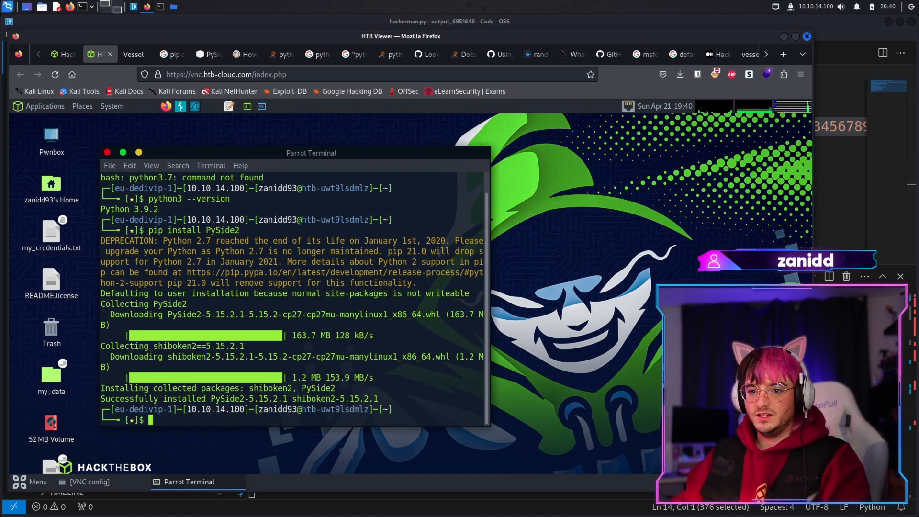
{"action": "left_click", "coordinate": [40, 106]}
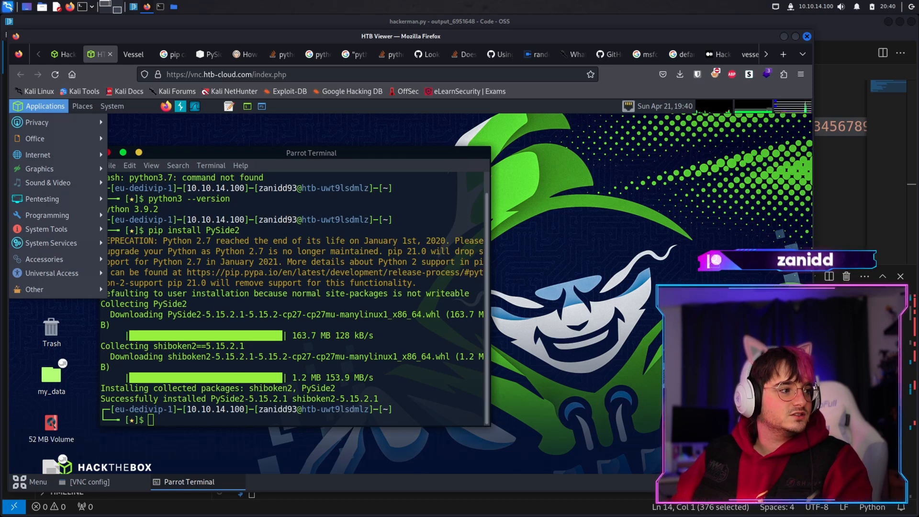
Launch Visual Studio Code, open the home folder, and start a new 'htb_vess' item.
{"action": "left_click", "coordinate": [47, 215]}
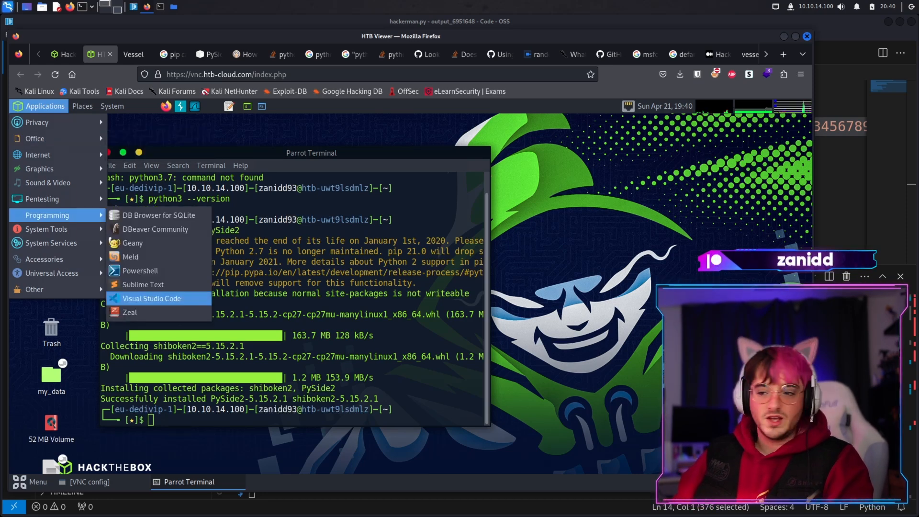
{"action": "left_click", "coordinate": [151, 298]}
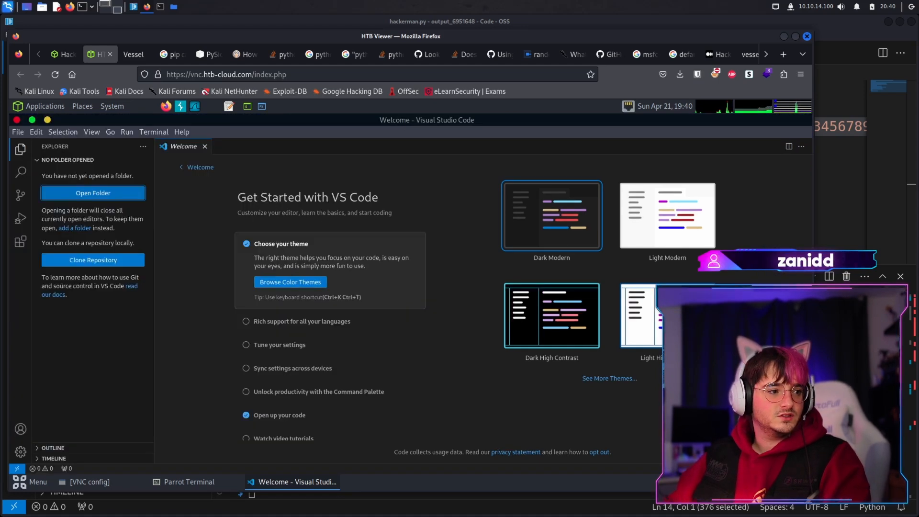
{"action": "left_click", "coordinate": [92, 193]}
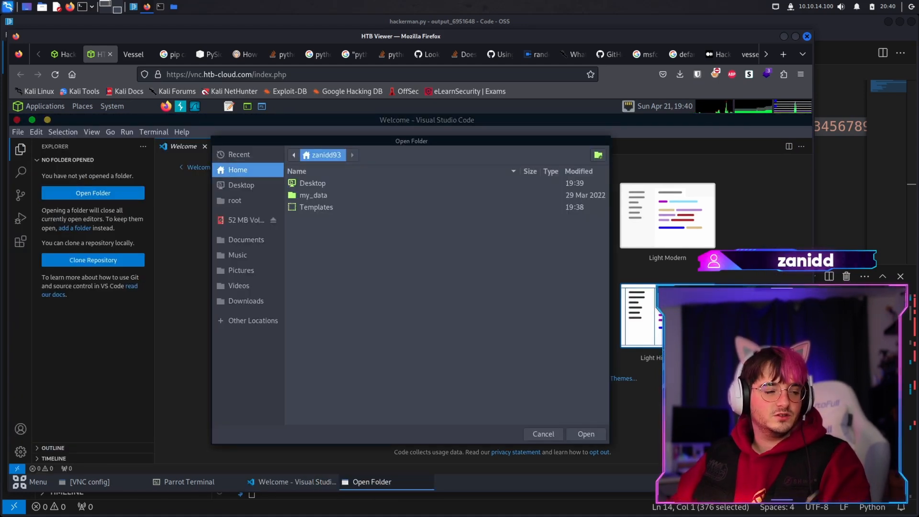
{"action": "left_click", "coordinate": [585, 434]}
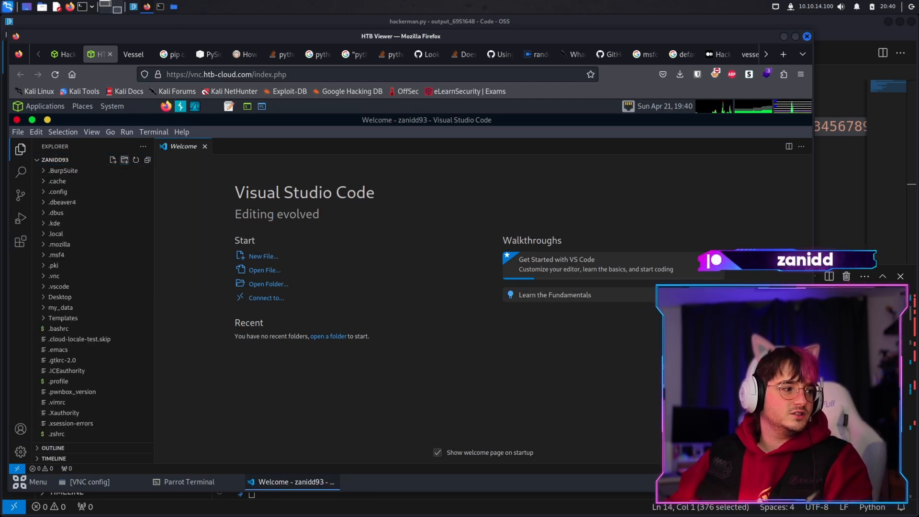
{"action": "left_click", "coordinate": [123, 159]}
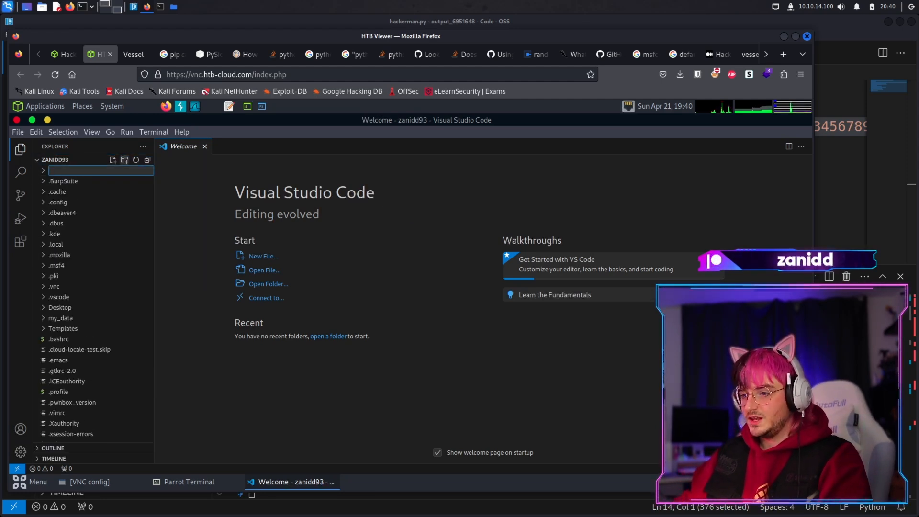
{"action": "type", "text": "htb_vess"}
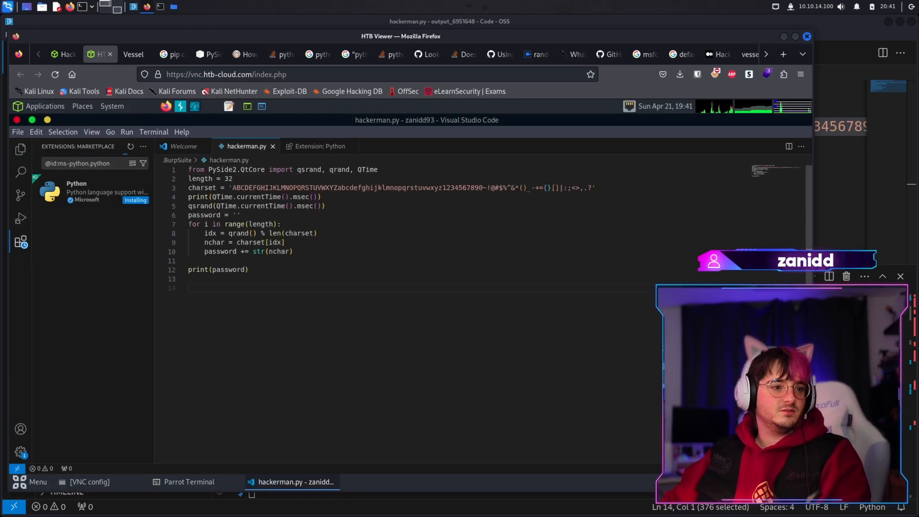
Run python3 in the terminal after checking the Parrot terminal window.
{"action": "left_click", "coordinate": [189, 481]}
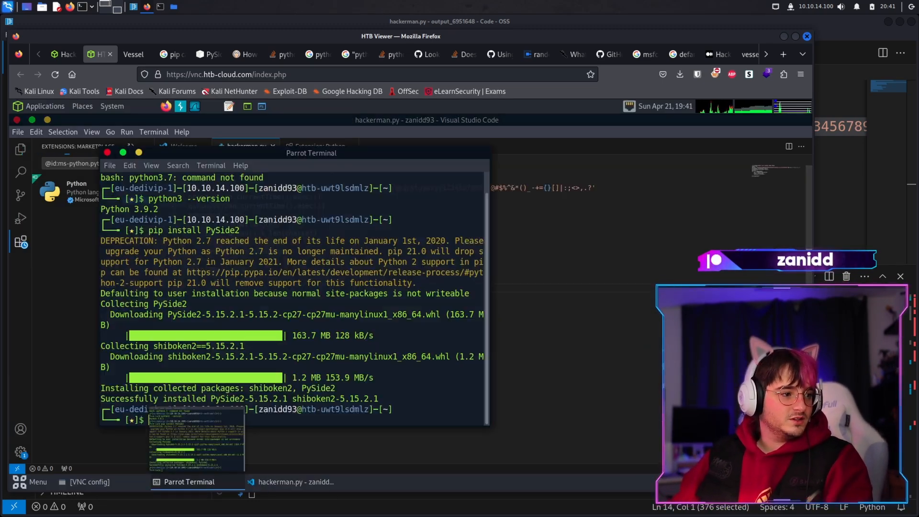
{"action": "left_click", "coordinate": [291, 482]}
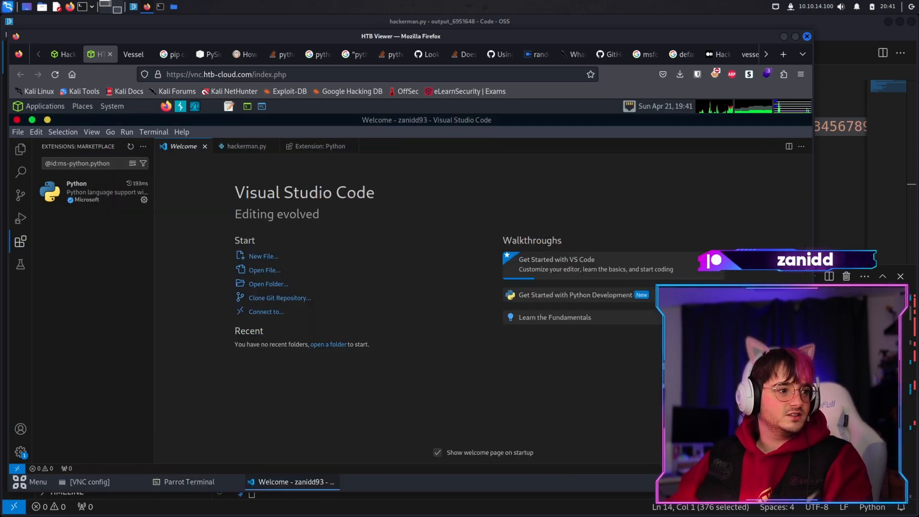
{"action": "left_click", "coordinate": [246, 146]}
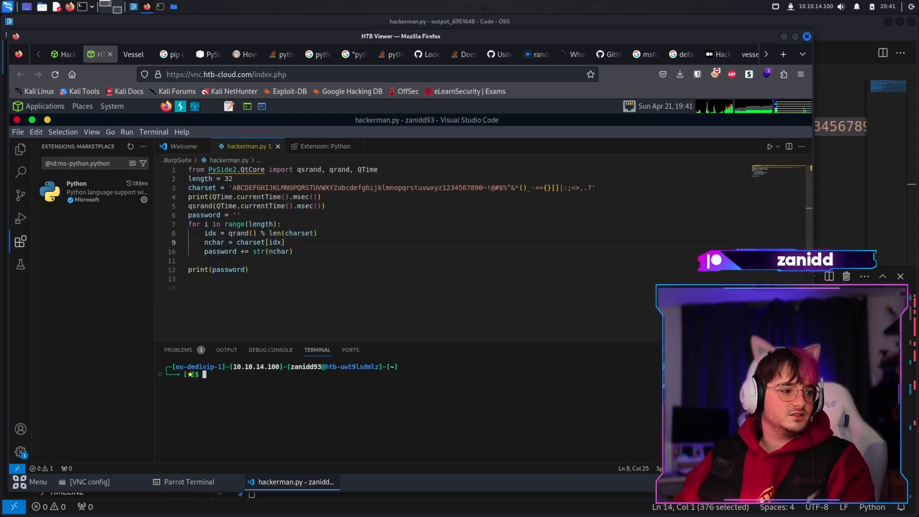
{"action": "type", "text": "python3"}
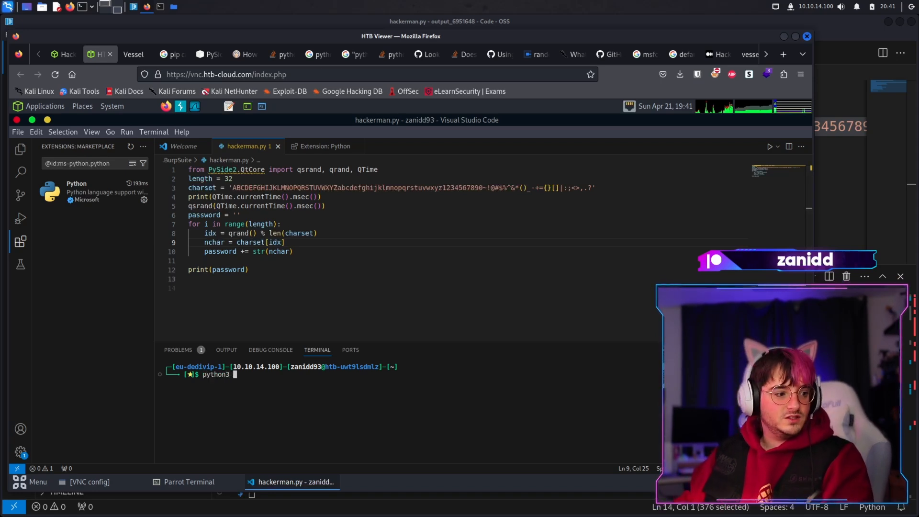
{"action": "key", "text": "Return"}
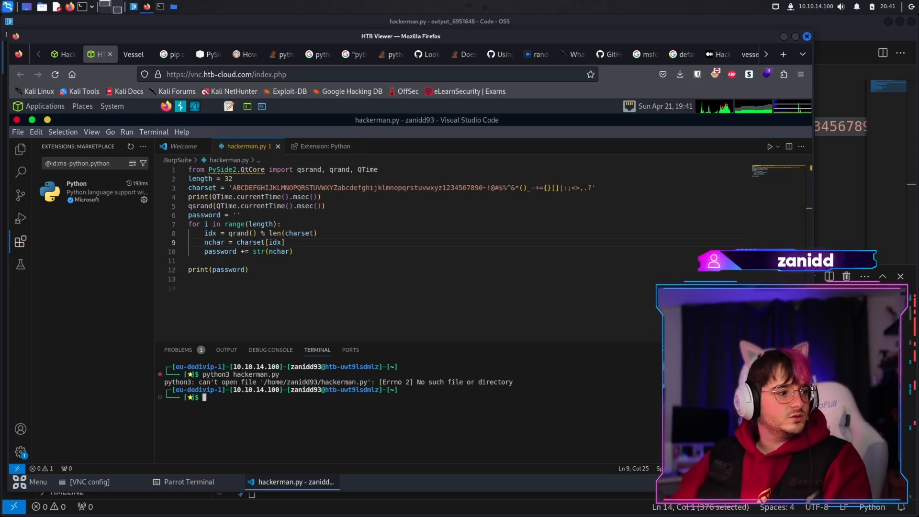
Move hackerman.py into the htb_vessel folder from the Explorer.
{"action": "left_click", "coordinate": [20, 149]}
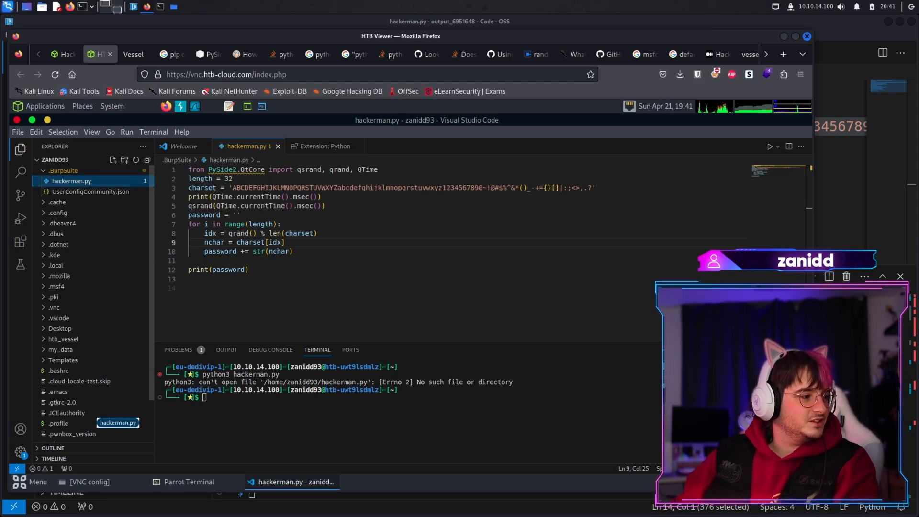
{"action": "left_click", "coordinate": [56, 286]}
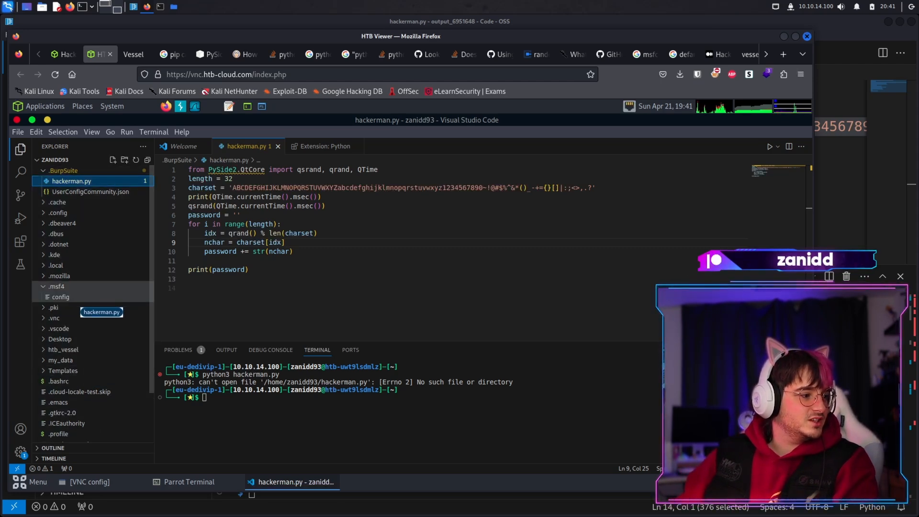
{"action": "left_click_drag", "start_coordinate": [71, 181], "coordinate": [63, 349]}
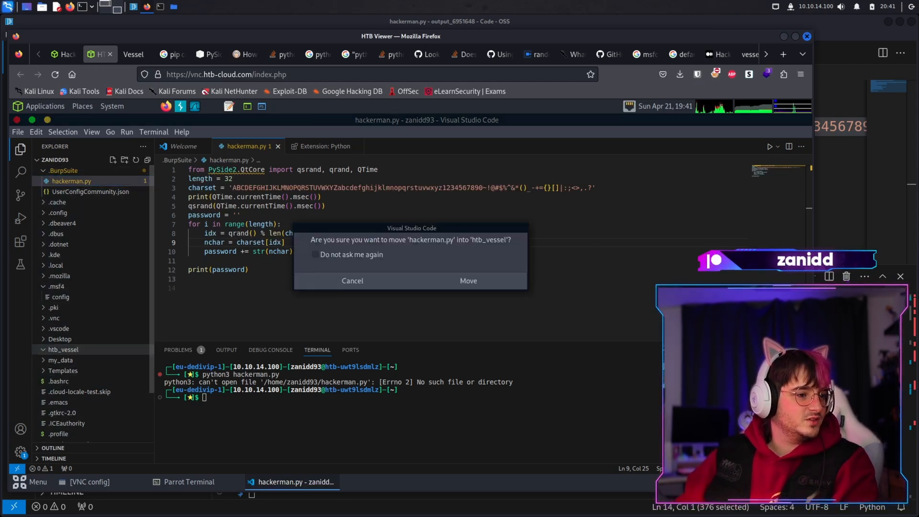
{"action": "left_click", "coordinate": [467, 281]}
{"action": "type", "text": "cd htb_vessel/"}
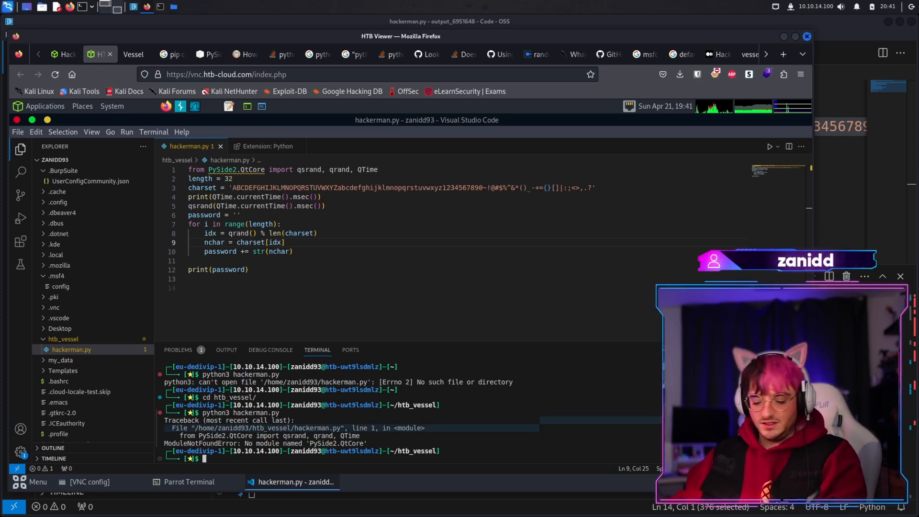
Enter a sudo command, then rerun python3 hackerman.py in the terminal.
{"action": "type", "text": "sudo"}
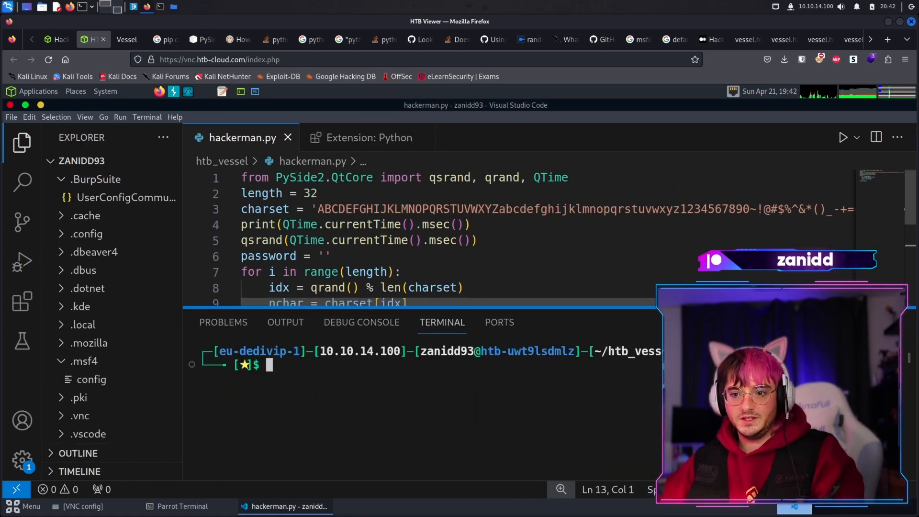
{"action": "type", "text": "python3 hackerman.py"}
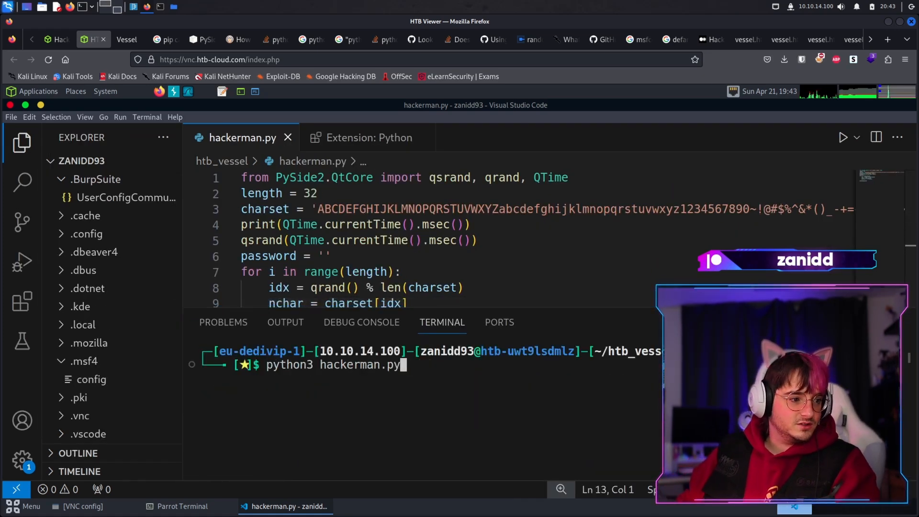
{"action": "key", "text": "Return"}
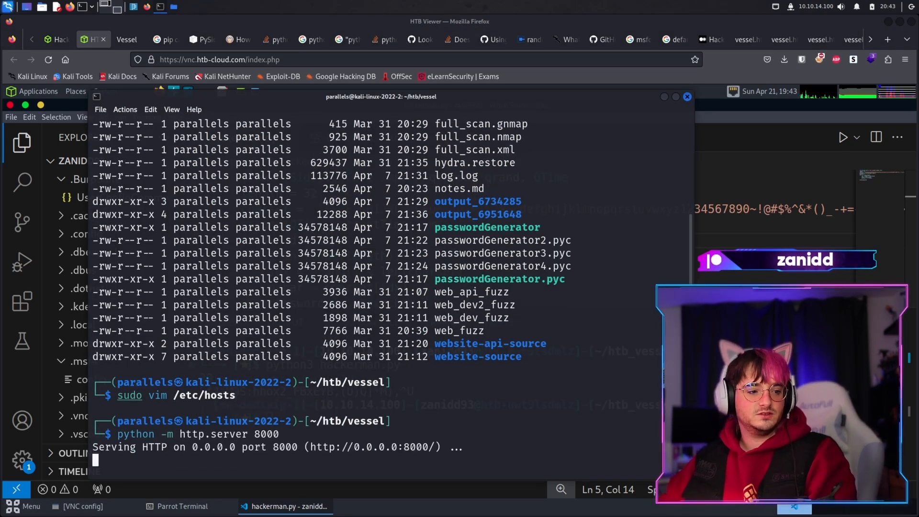
Stop the web server, try wget 10.10.14.100:8000/notes.pdf, and check ip a.
{"action": "key", "text": "ctrl+c"}
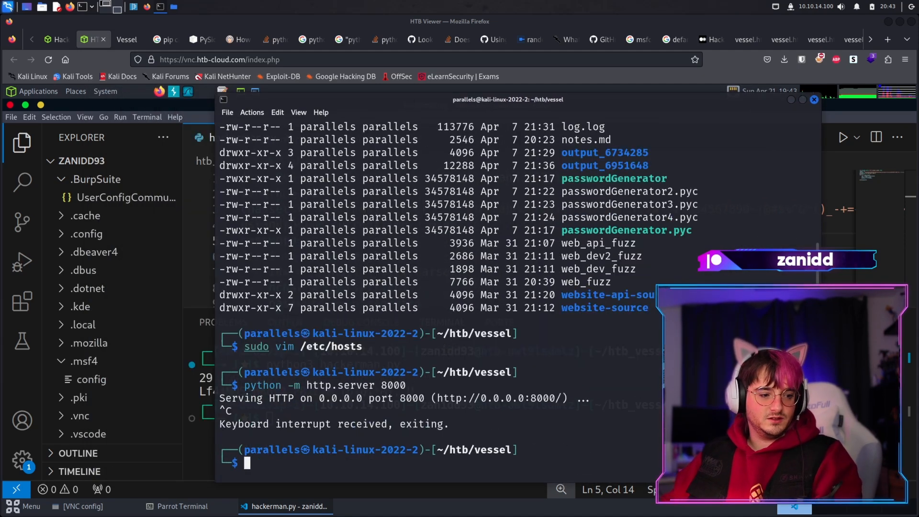
{"action": "type", "text": "cd .notes"}
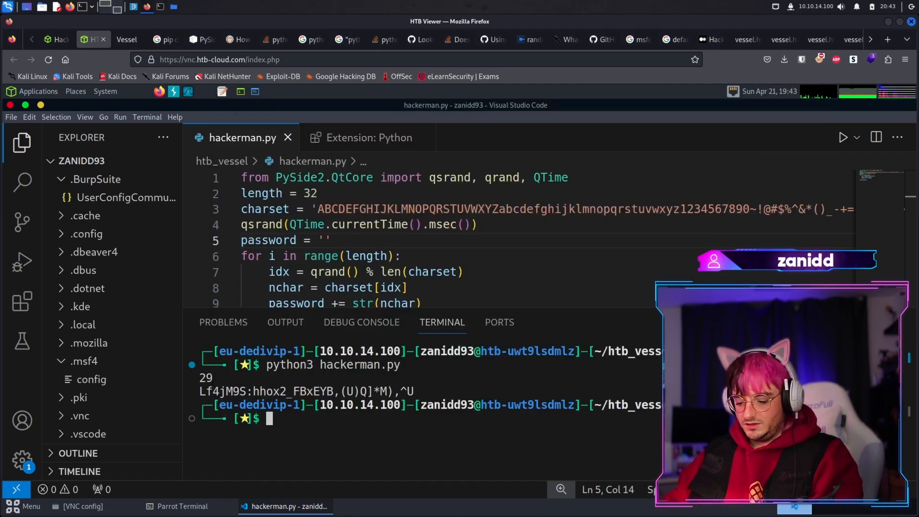
{"action": "type", "text": "wget 19"}
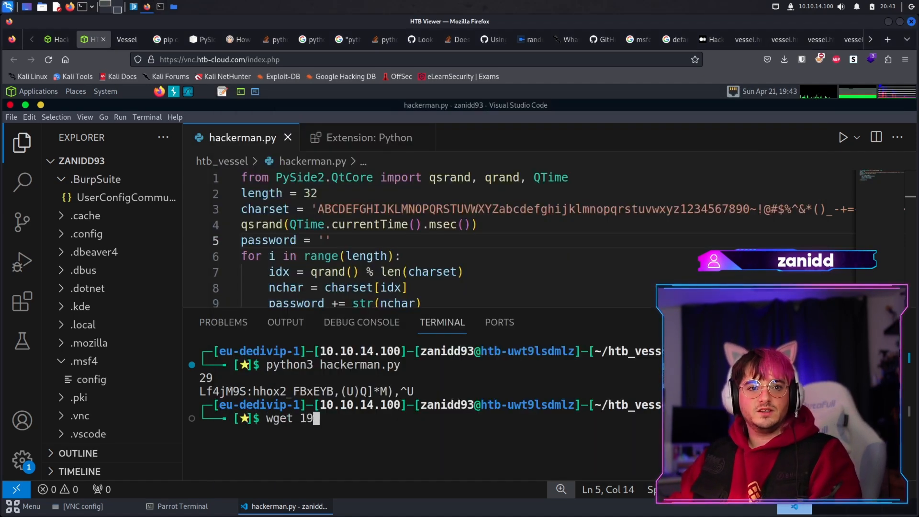
{"action": "key", "text": "BackSpace"}
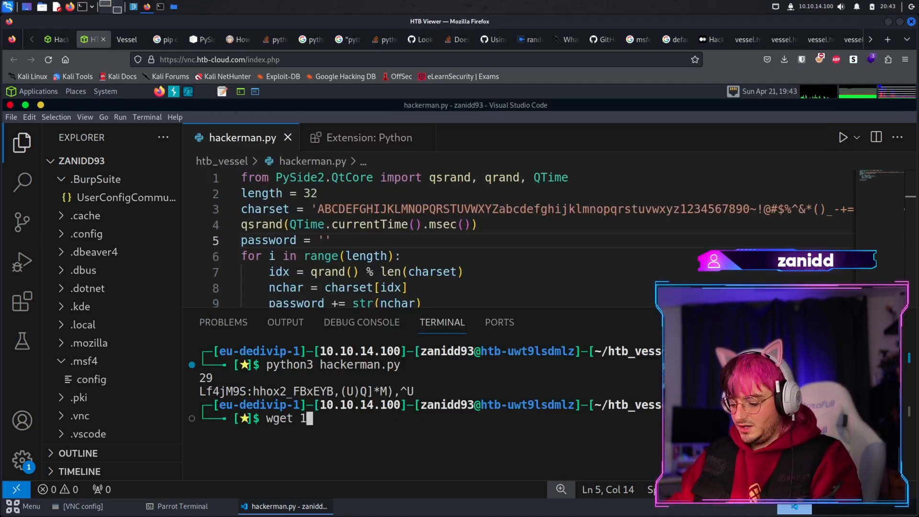
{"action": "type", "text": "0.10.14.100/notes.pdf"}
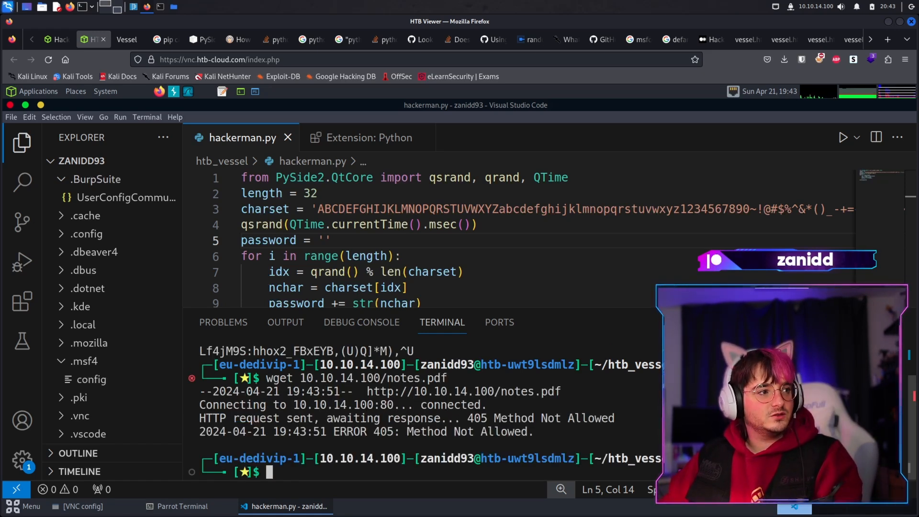
{"action": "type", "text": "wget 10.10.14.100:8000/notes.pdf"}
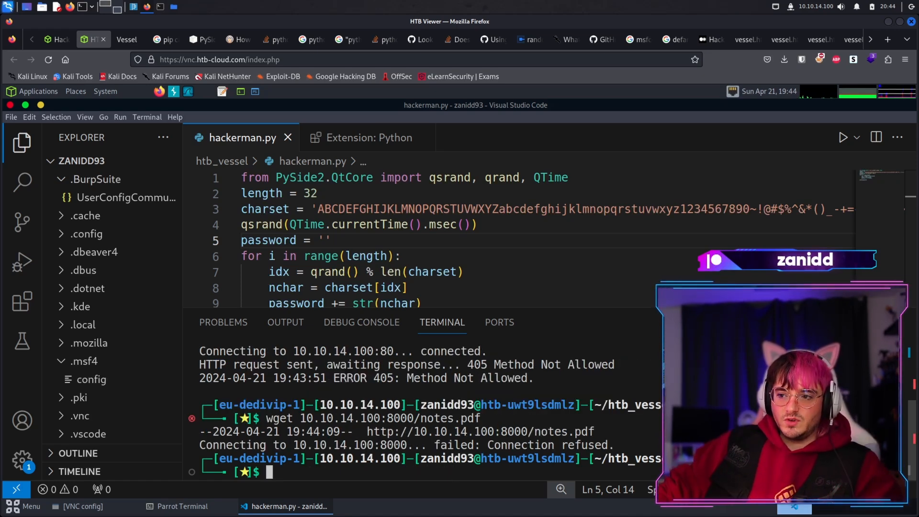
{"action": "type", "text": "ip"}
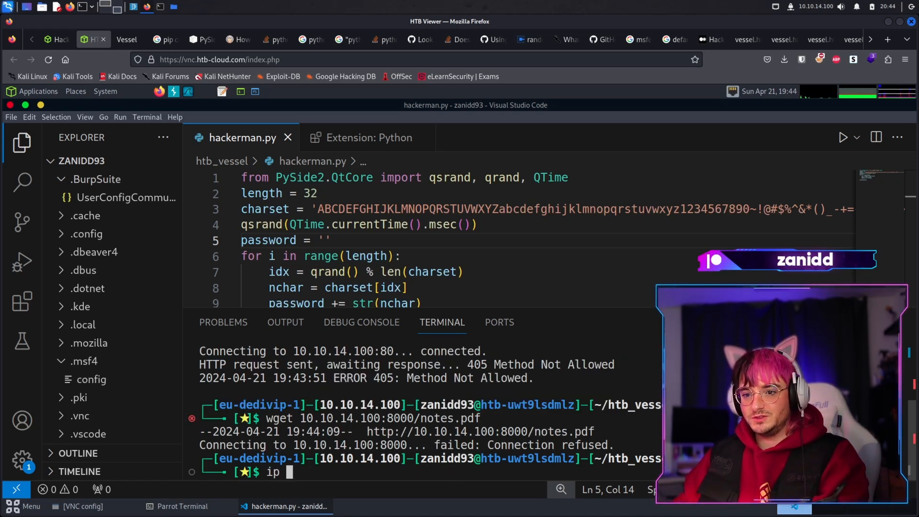
{"action": "key", "text": "Return"}
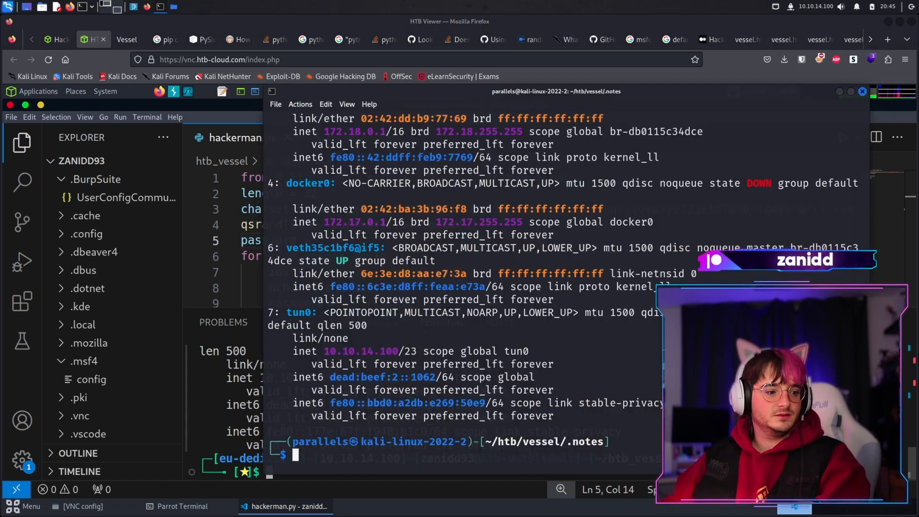
Run cat enum_log and a base64 encoding command on notes.pdf.
{"action": "type", "text": "cat enum_log"}
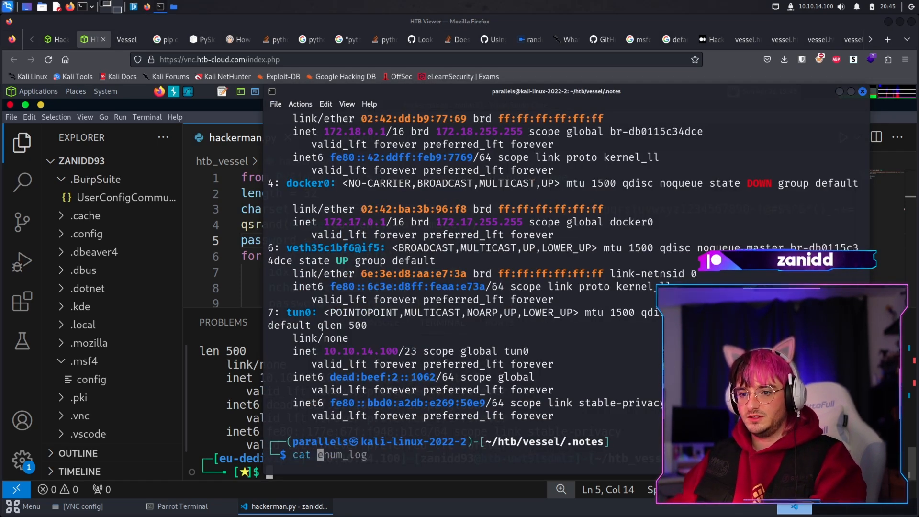
{"action": "type", "text": "notes.pdf| base"}
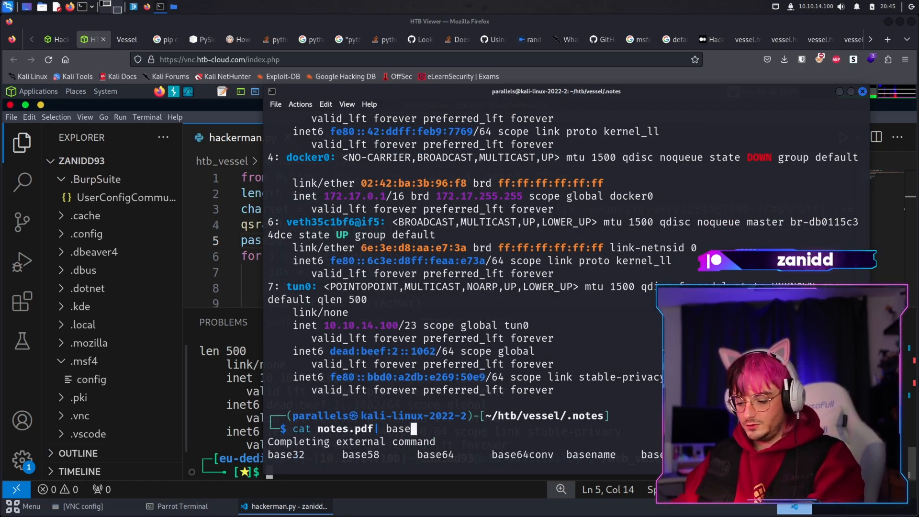
{"action": "key", "text": "Return"}
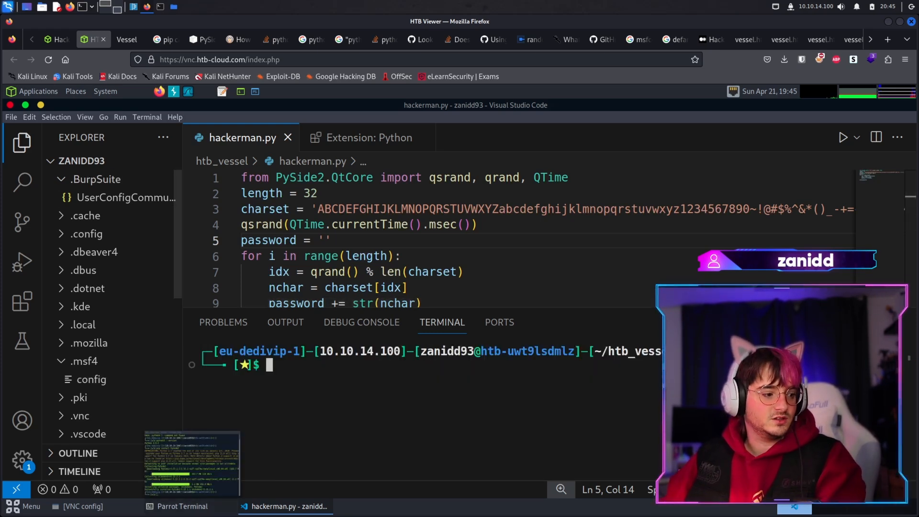
Expand htb_vessel, bring up its actions menu, and open hackerman.py inside it.
{"action": "left_click", "coordinate": [182, 506]}
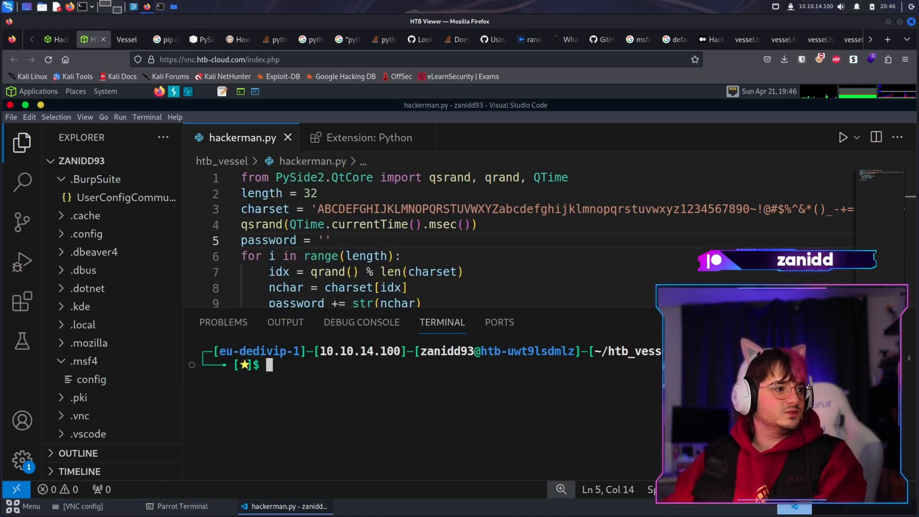
{"action": "left_click", "coordinate": [37, 91]}
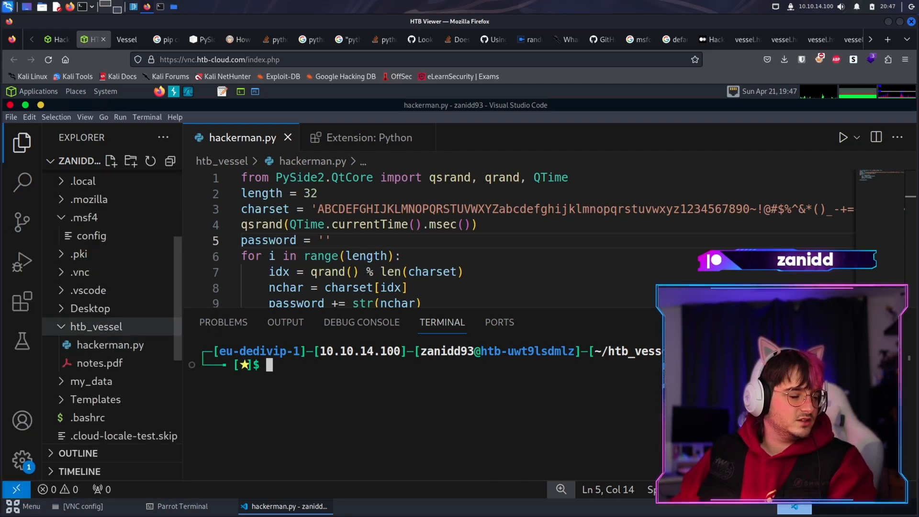
{"action": "right_click", "coordinate": [96, 327]}
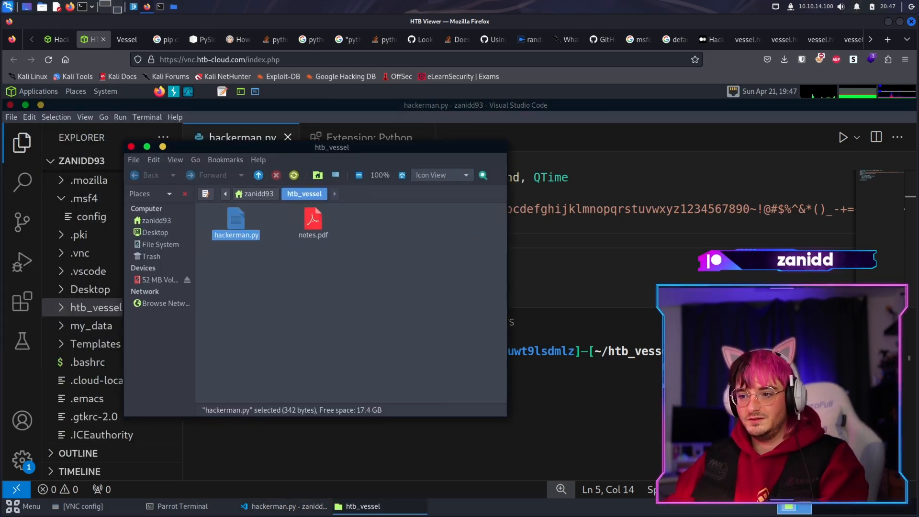
{"action": "double_click", "coordinate": [313, 219]}
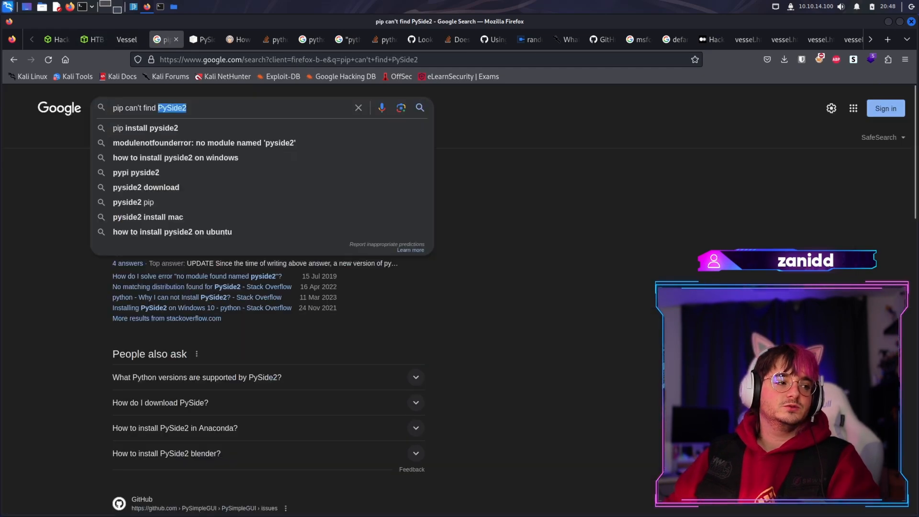
Search 'python open password protected pdf', then go back to hackerman.py.
{"action": "type", "text": "python open pass"}
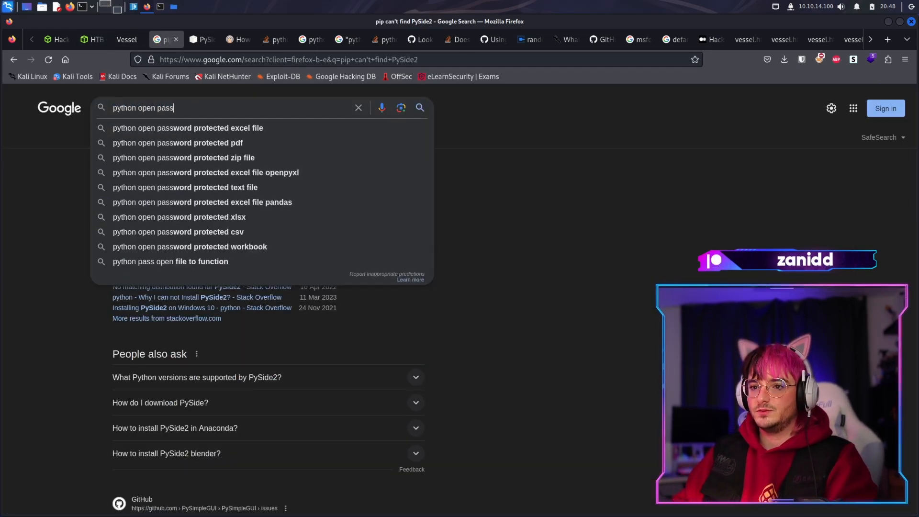
{"action": "left_click", "coordinate": [177, 142]}
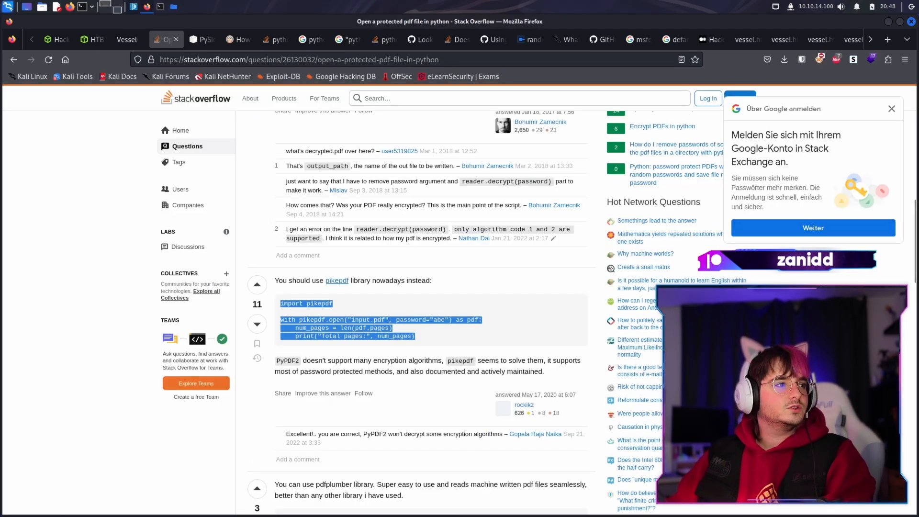
{"action": "left_click", "coordinate": [88, 39]}
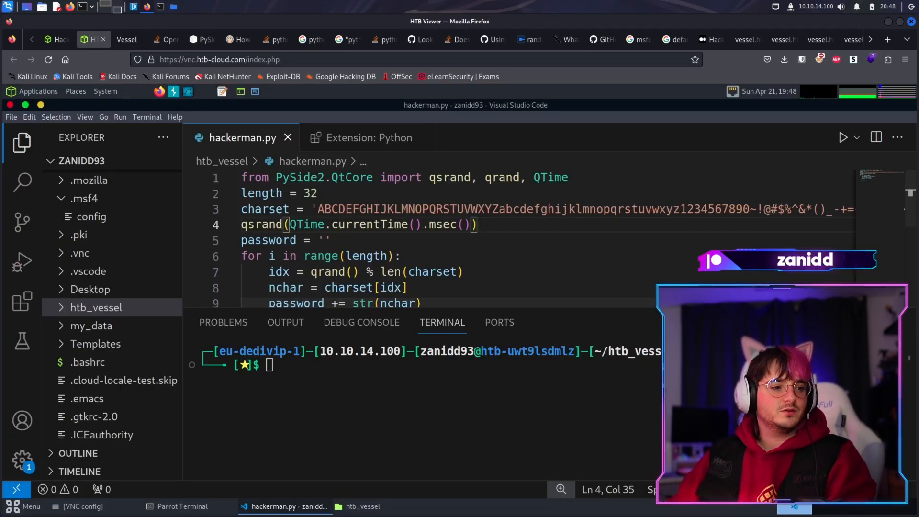
{"action": "double_click", "coordinate": [549, 178]}
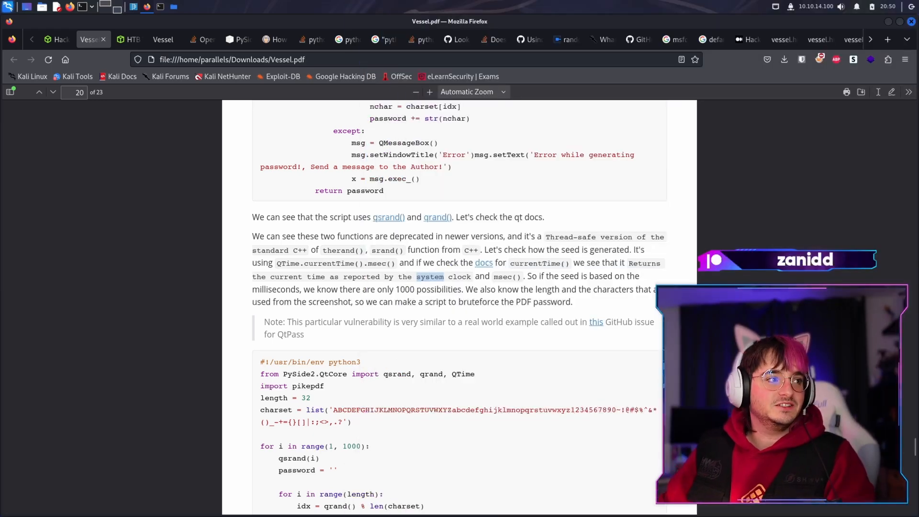
Scroll the Vessel.pdf walkthrough to its brute-force script, then return to hackerman.py.
{"action": "left_click", "coordinate": [129, 39]}
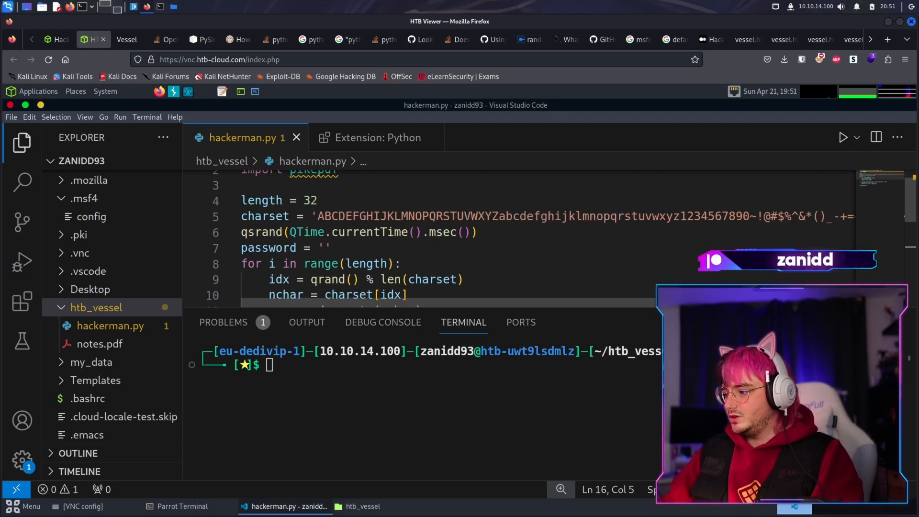
{"action": "left_click", "coordinate": [91, 39]}
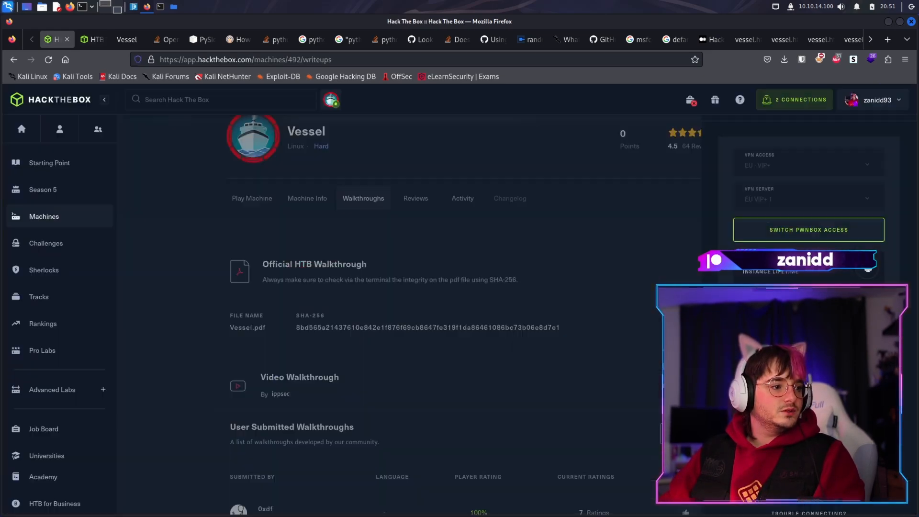
{"action": "left_click", "coordinate": [126, 39]}
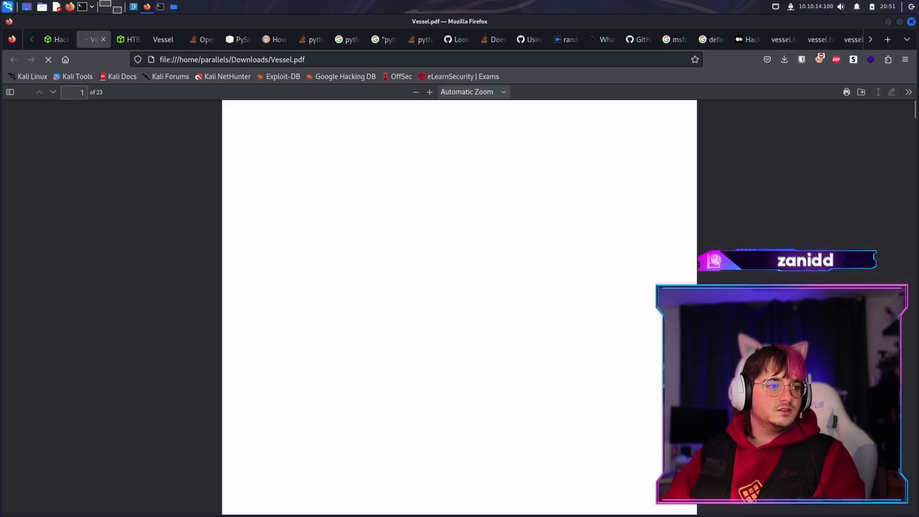
{"action": "scroll", "scroll_direction": "down", "scroll_amount": 3}
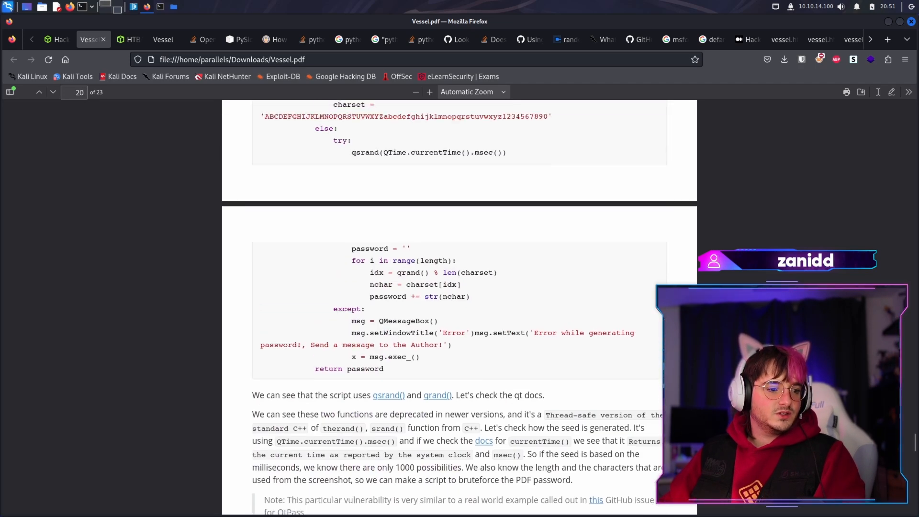
{"action": "scroll", "scroll_direction": "down", "scroll_amount": 3}
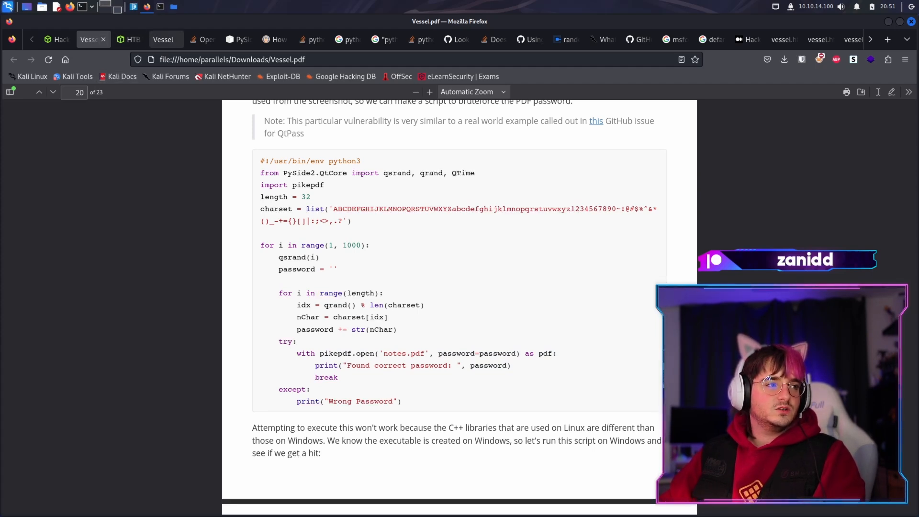
{"action": "left_click", "coordinate": [129, 39]}
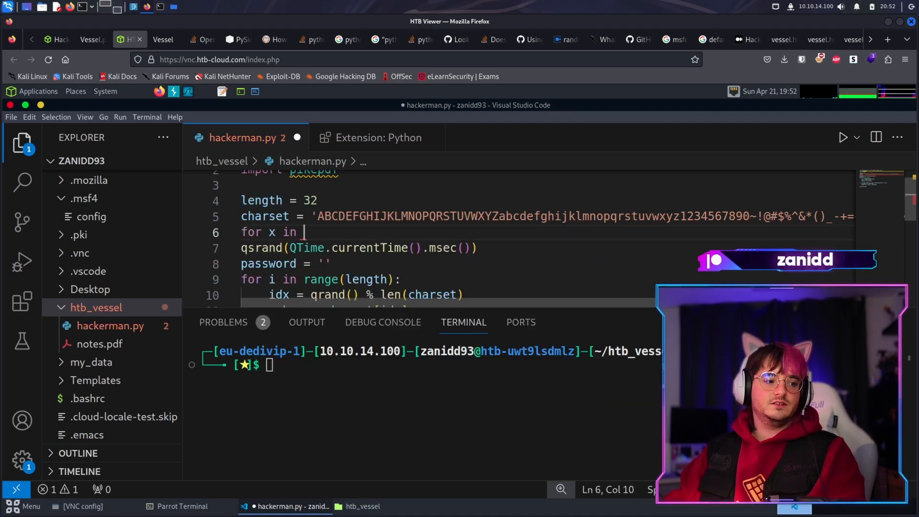
Add 'for x in range(1000):' and seed qsrand with x instead of the current time.
{"action": "type", "text": "range(1000):"}
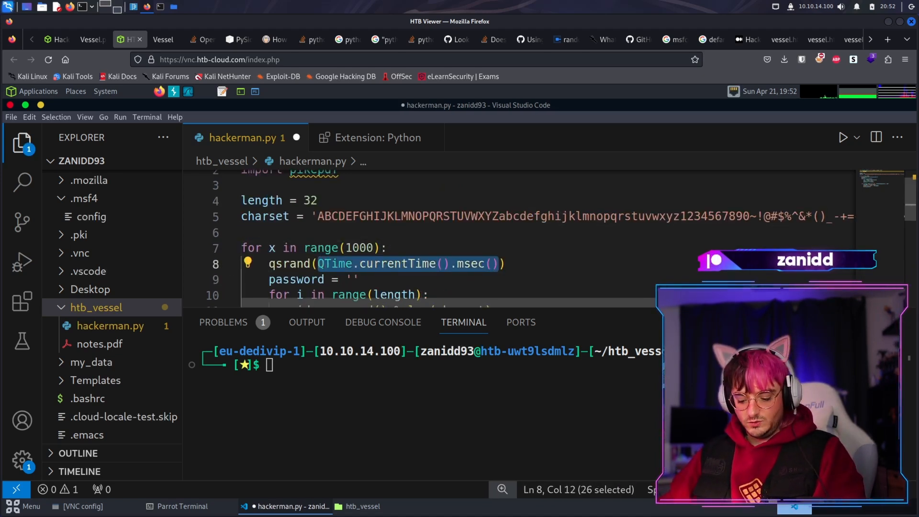
{"action": "type", "text": "x)"}
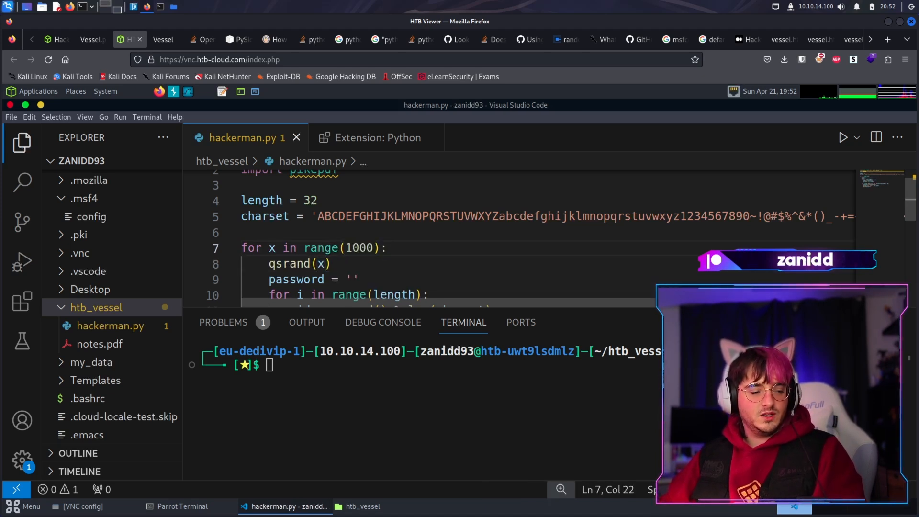
{"action": "scroll", "scroll_direction": "down", "scroll_amount": 3}
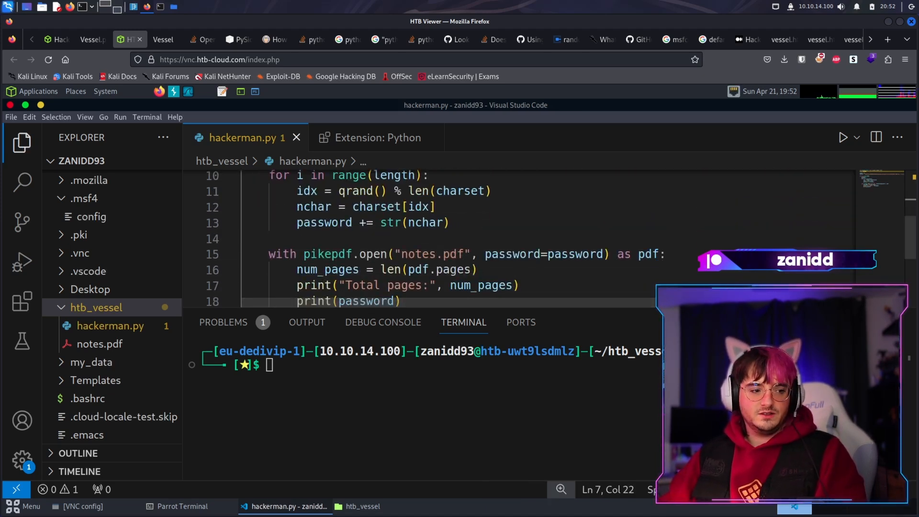
{"action": "type", "text": "ip a"}
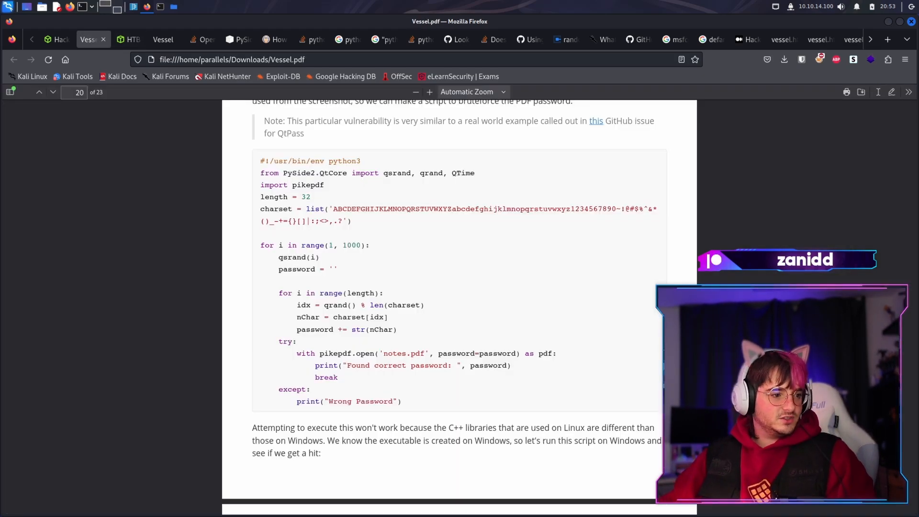
Wrap the pikepdf open in try/except: and add exit() after printing the password.
{"action": "left_click", "coordinate": [130, 39]}
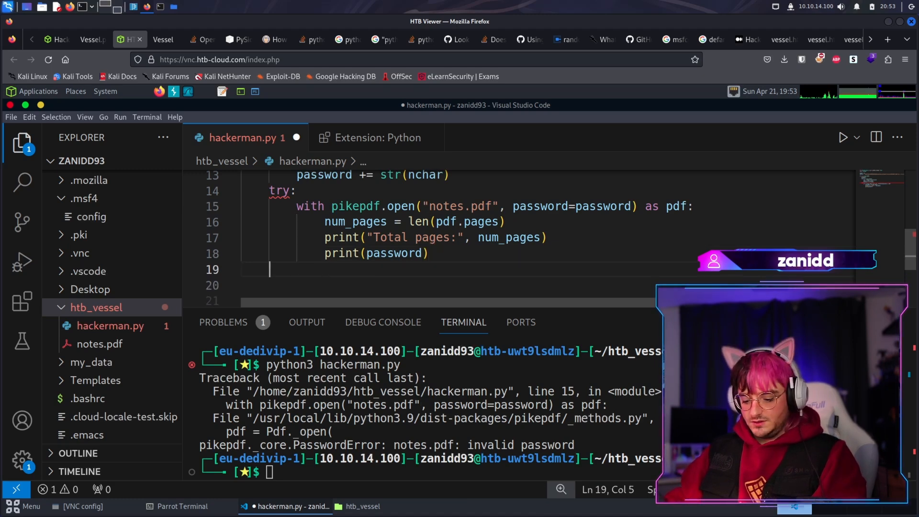
{"action": "type", "text": "except:"}
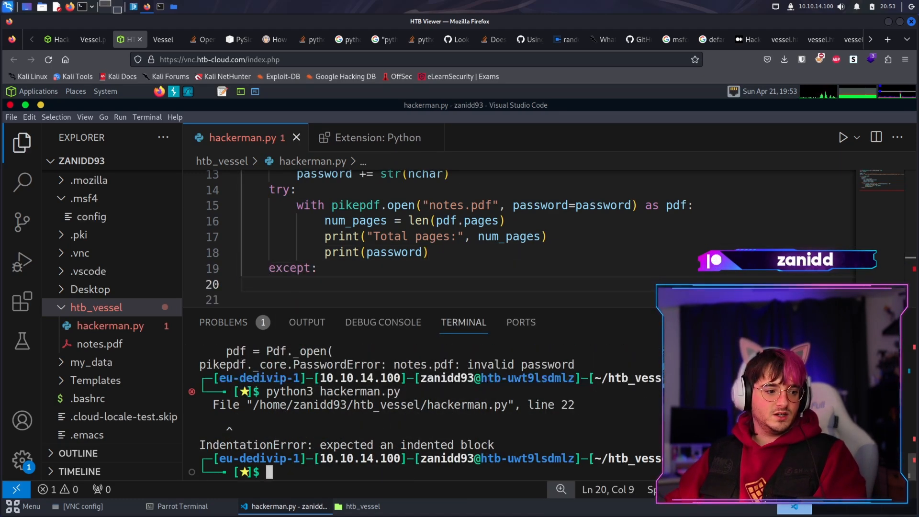
{"action": "type", "text": "print(\""}
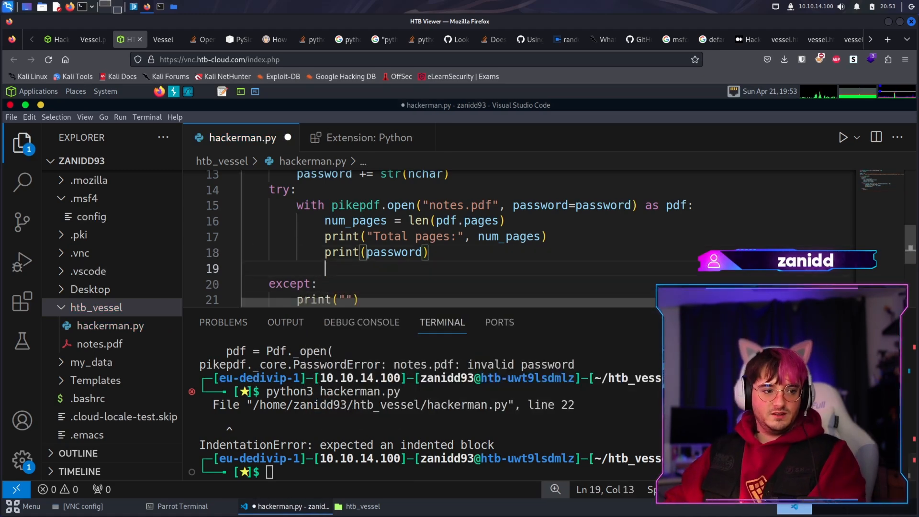
{"action": "type", "text": "exit()"}
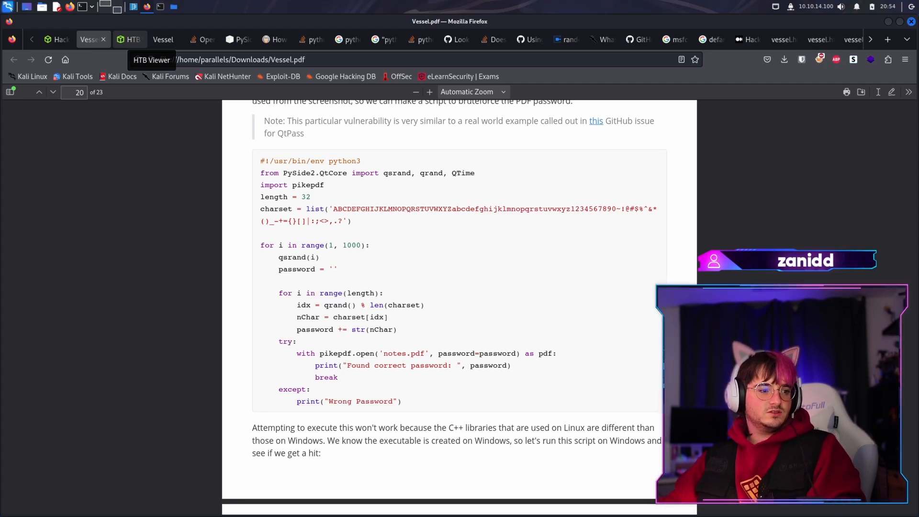
Make the except branch continue and compare the charset line against the writeup.
{"action": "left_click", "coordinate": [129, 39]}
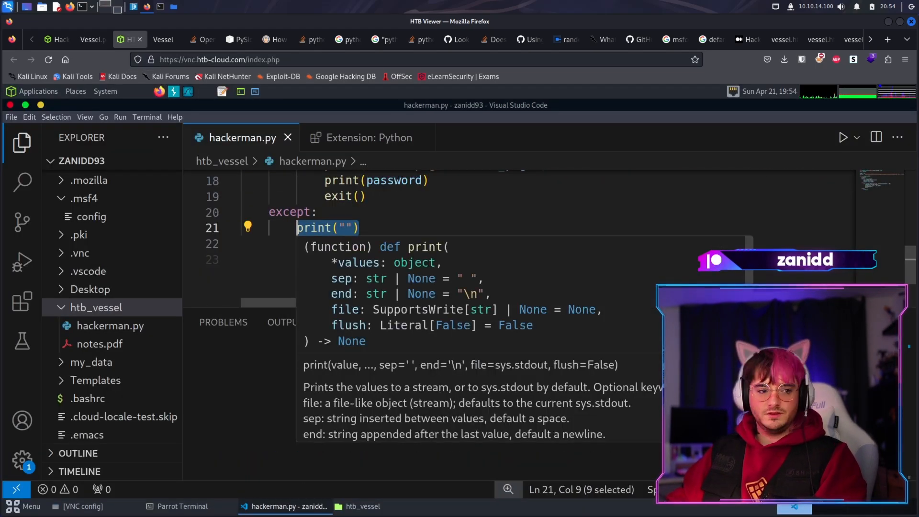
{"action": "type", "text": "continue"}
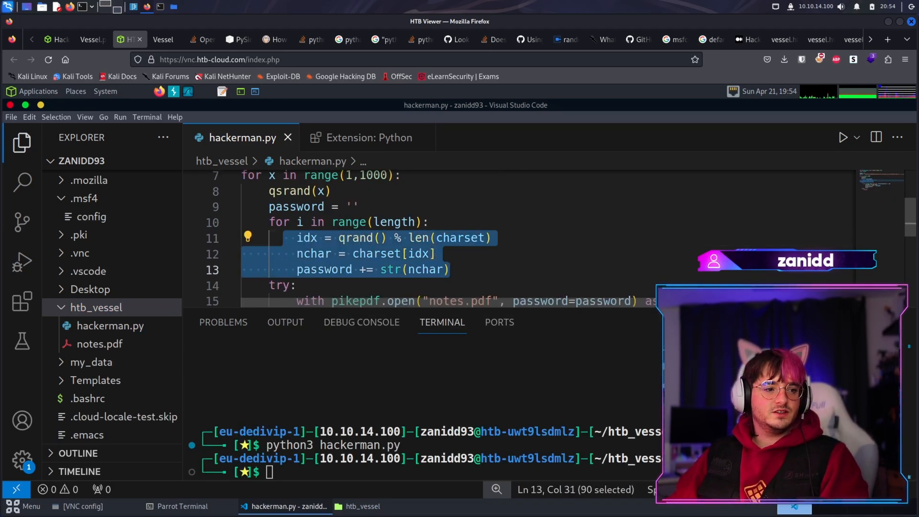
{"action": "left_click", "coordinate": [88, 39]}
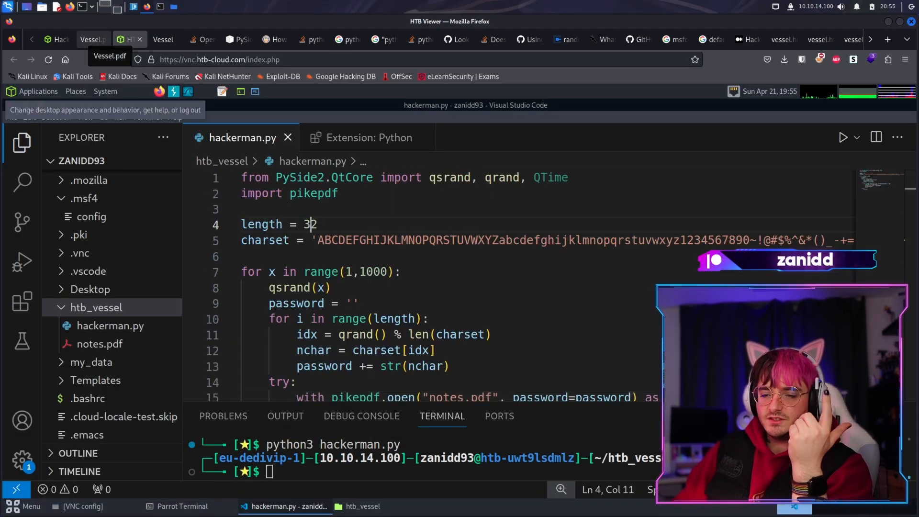
{"action": "left_click", "coordinate": [89, 39]}
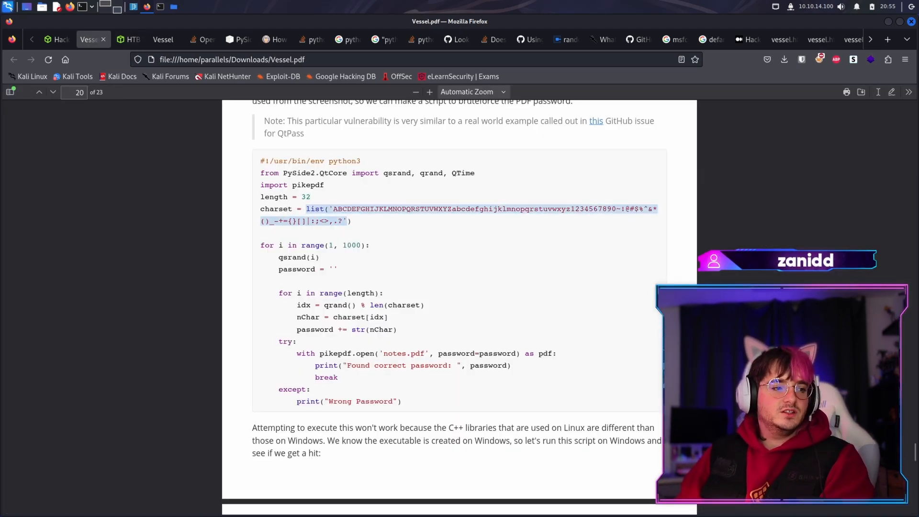
{"action": "left_click", "coordinate": [128, 39]}
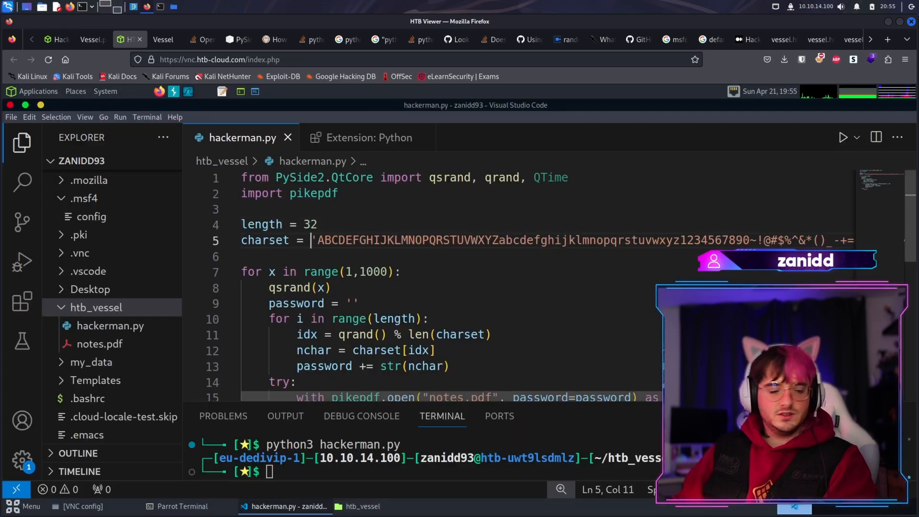